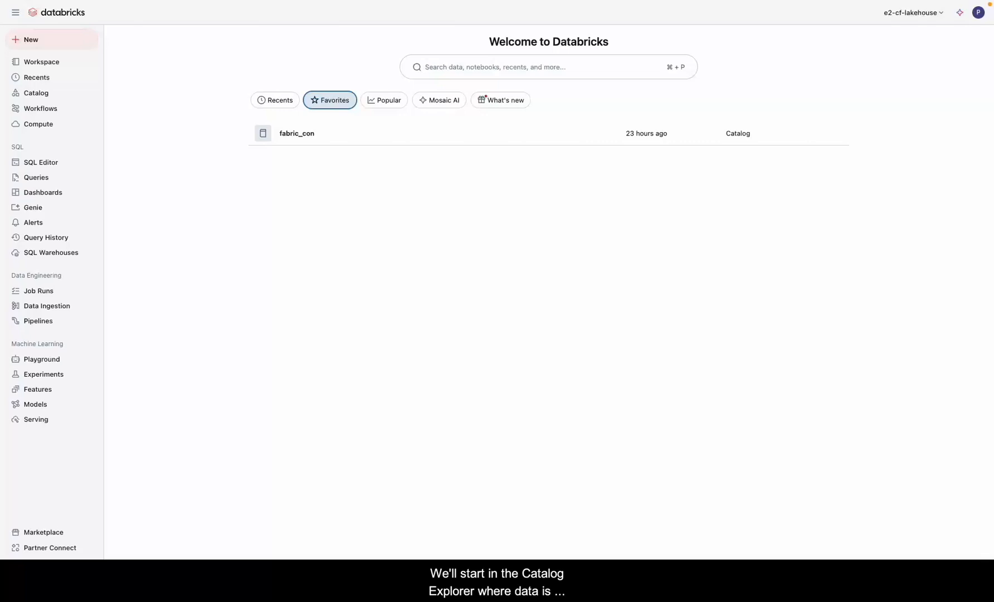
# - Grant user jeff the USE CATALOG permission on the fabric_con catalog
pyautogui.click(34, 92)
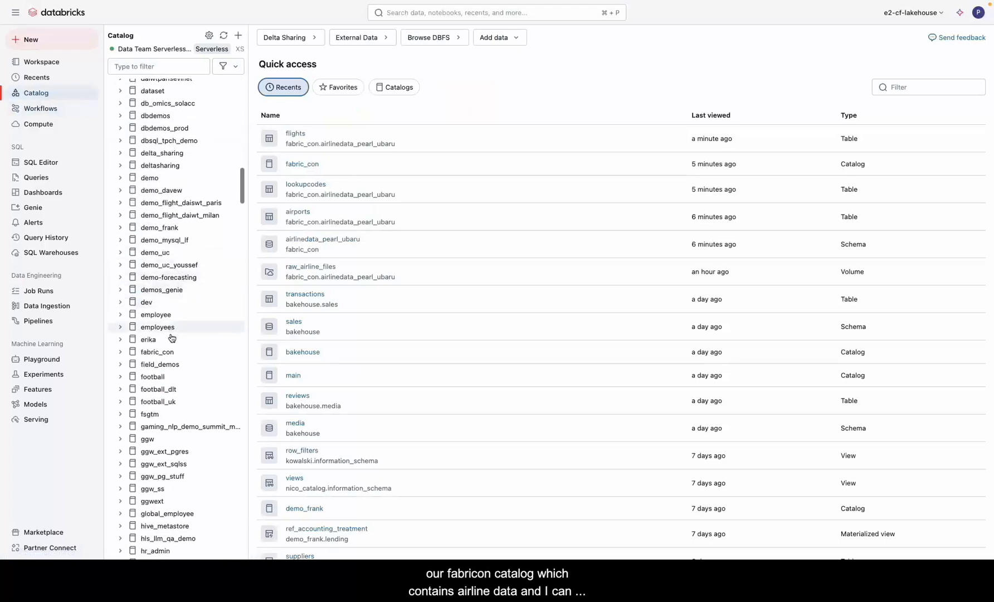
pyautogui.click(157, 351)
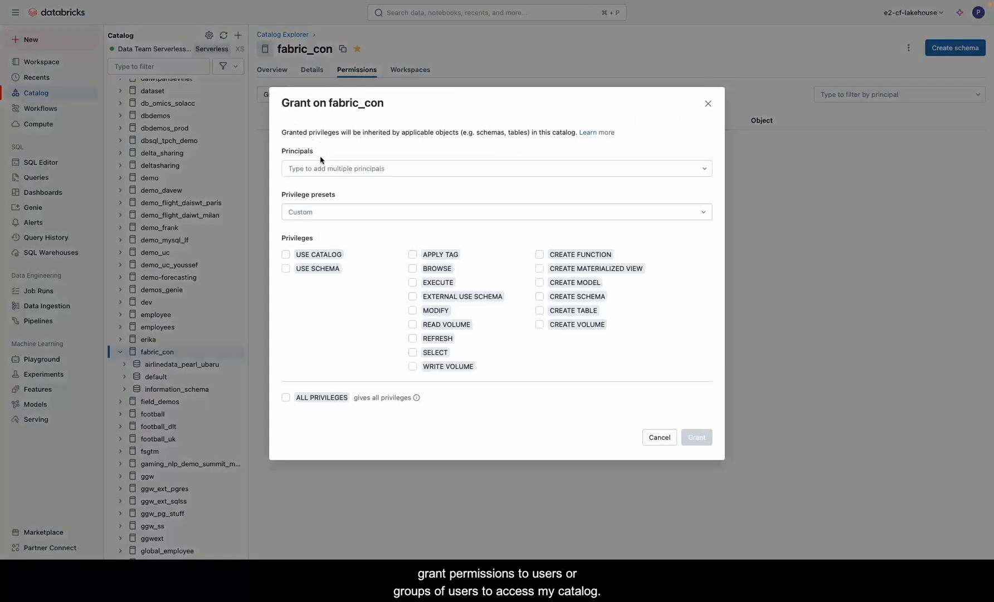
pyautogui.write('jeff')
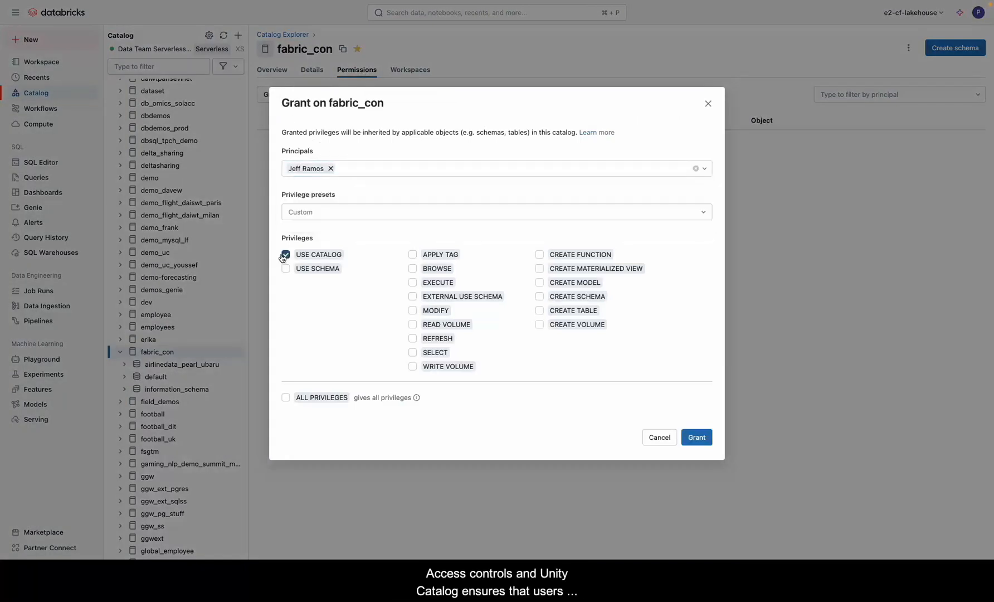
pyautogui.click(697, 437)
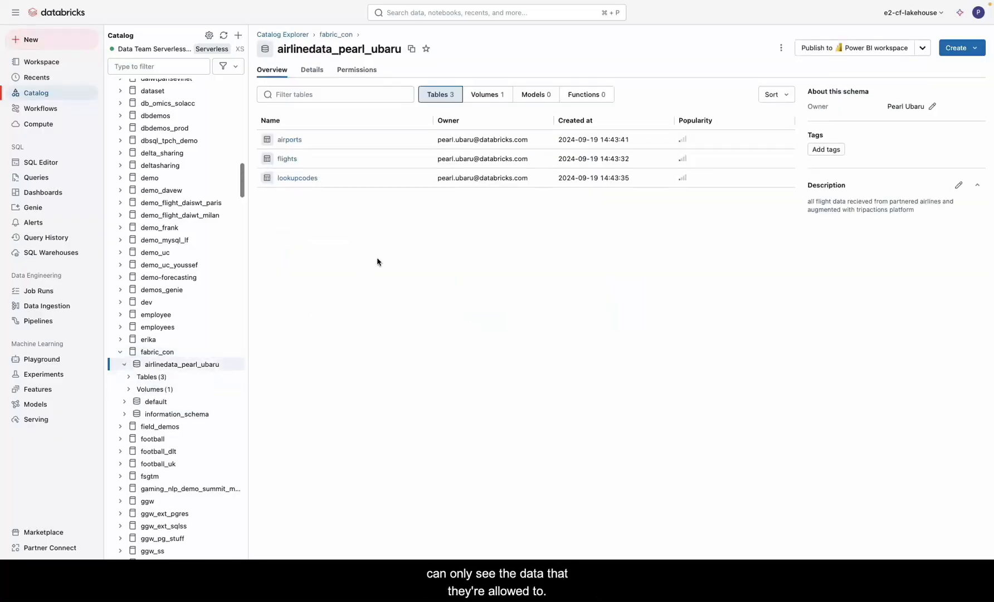
pyautogui.click(272, 94)
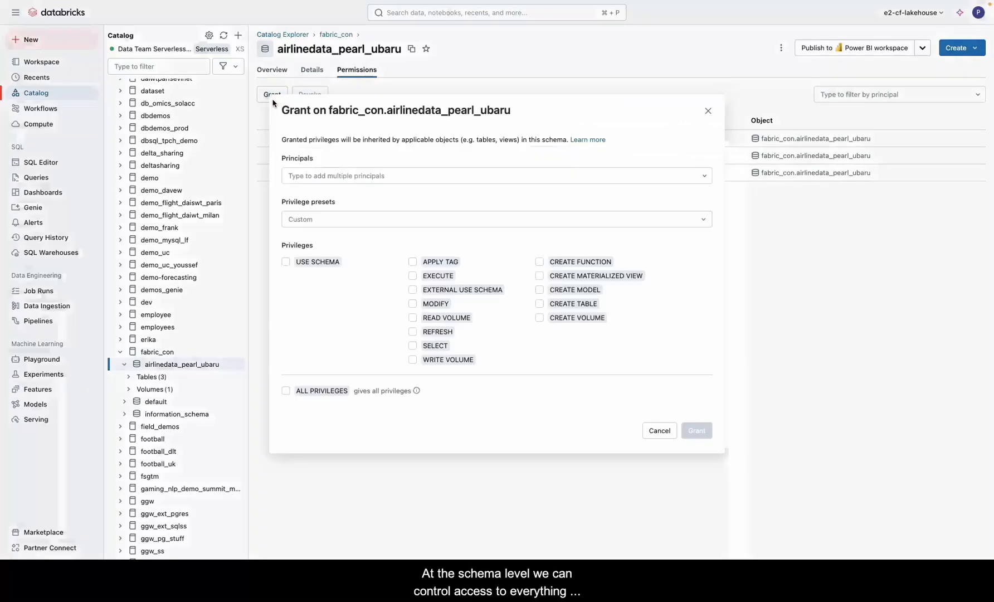
pyautogui.write('jeff')
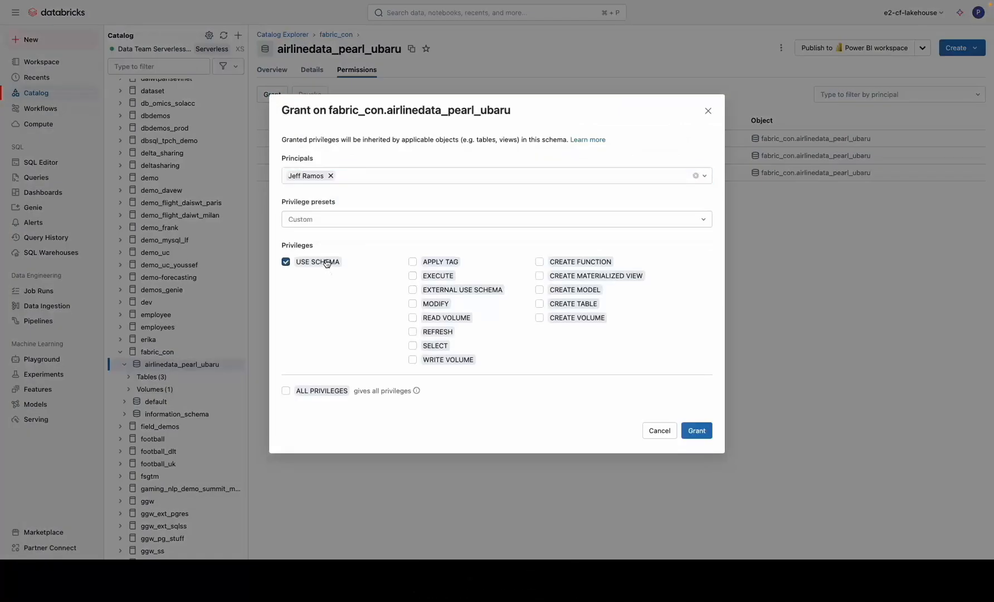
pyautogui.click(697, 431)
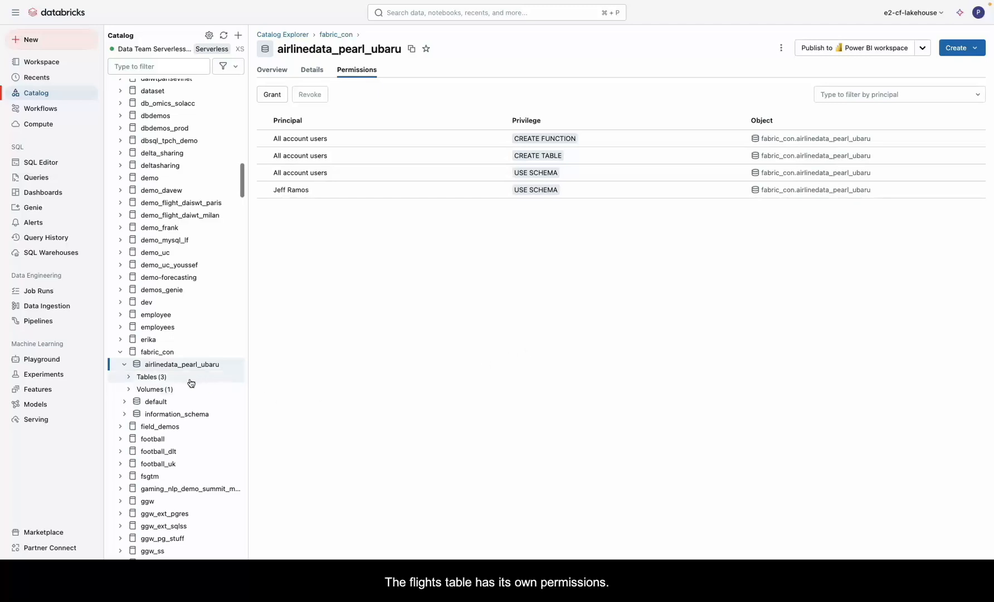
pyautogui.click(128, 377)
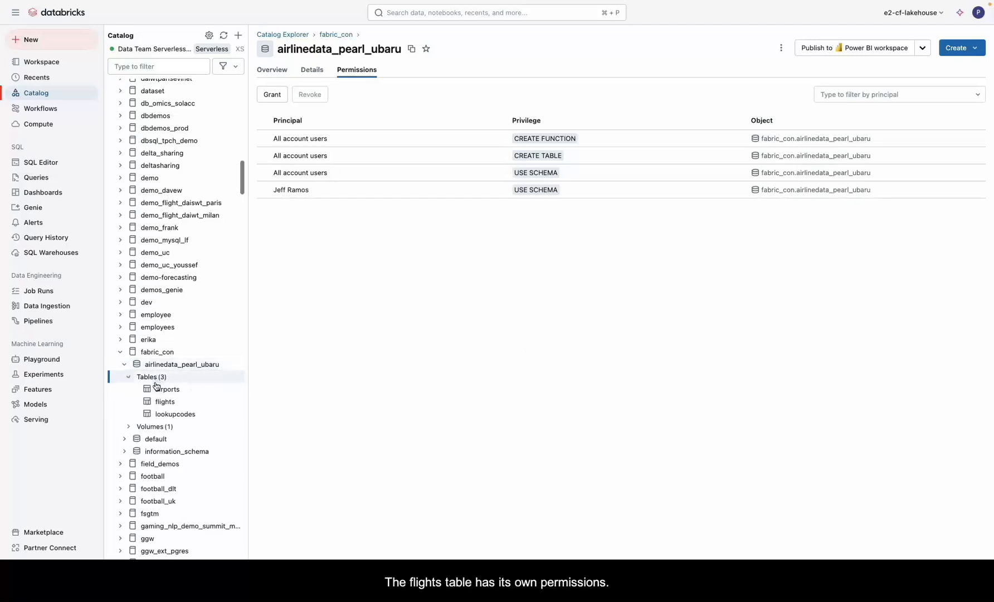
pyautogui.click(167, 389)
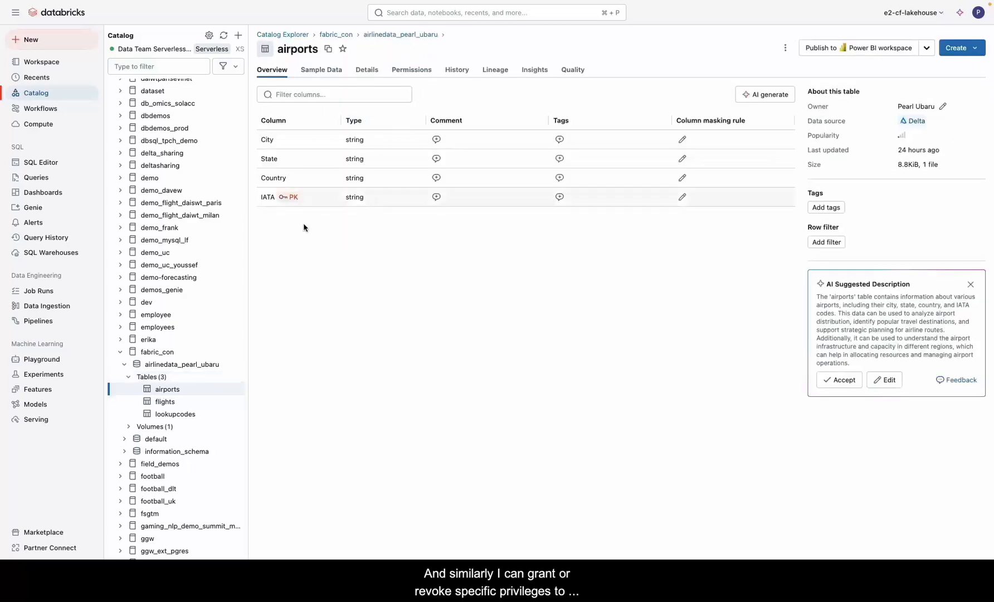
pyautogui.click(165, 401)
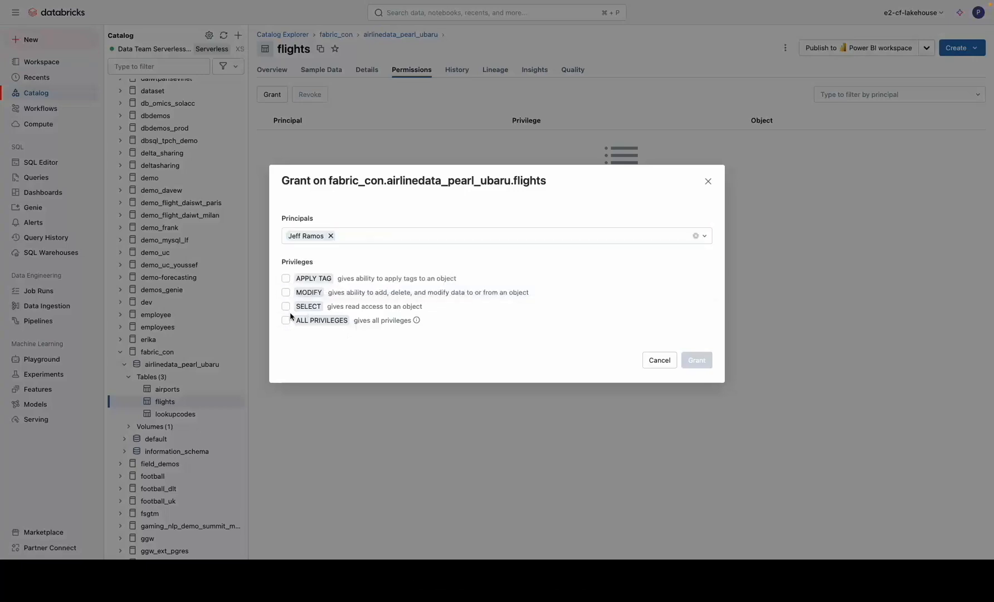
pyautogui.click(696, 360)
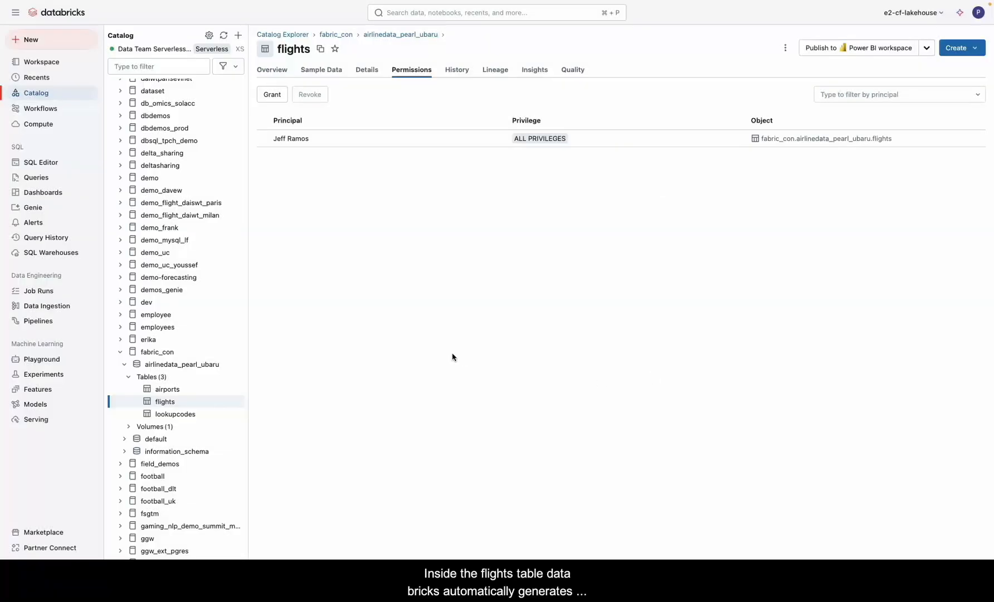
pyautogui.moveTo(278, 81)
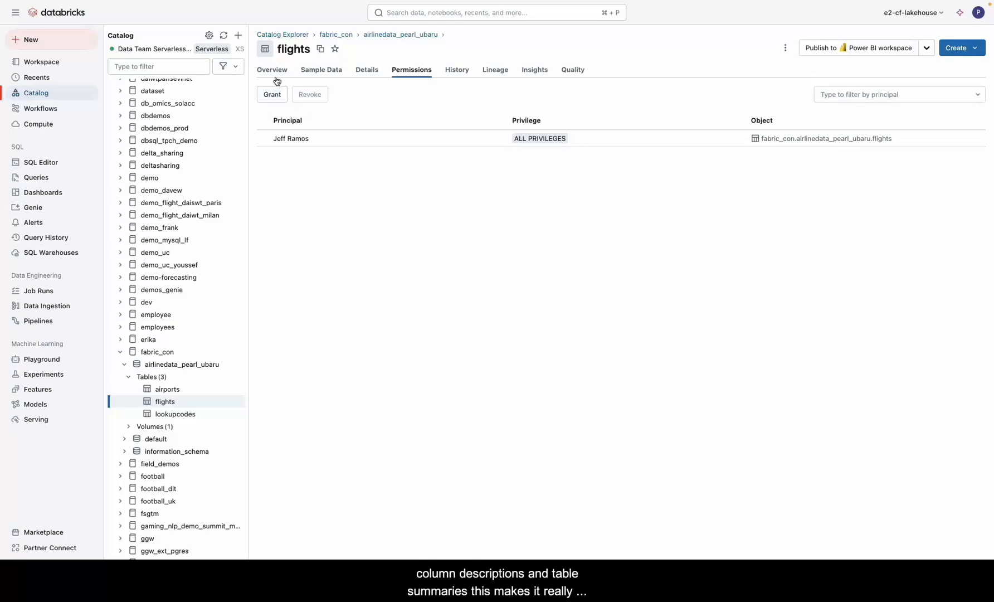
# - AI-generate the flights table's description and column comments
pyautogui.click(272, 69)
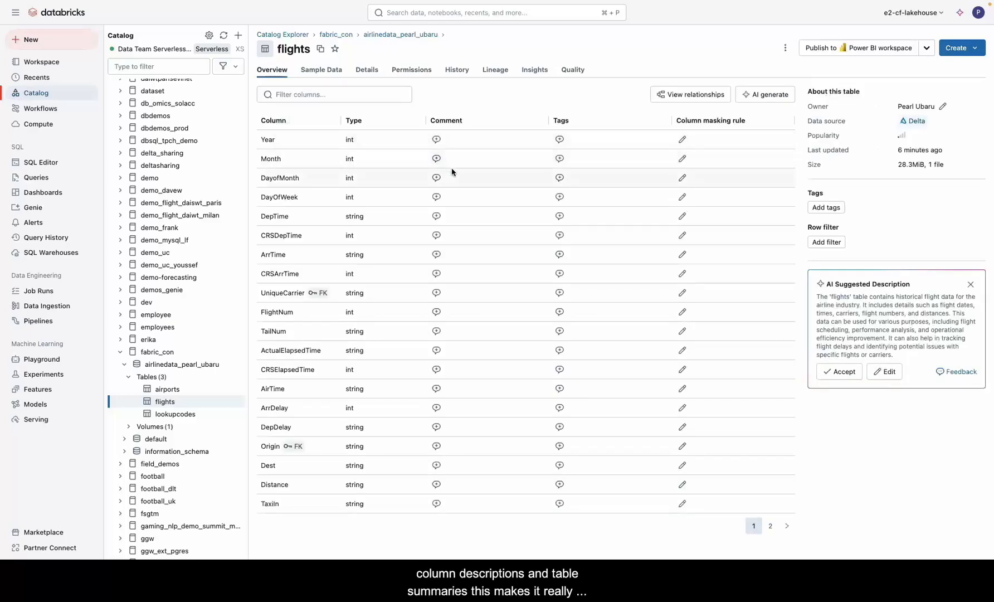
pyautogui.click(770, 94)
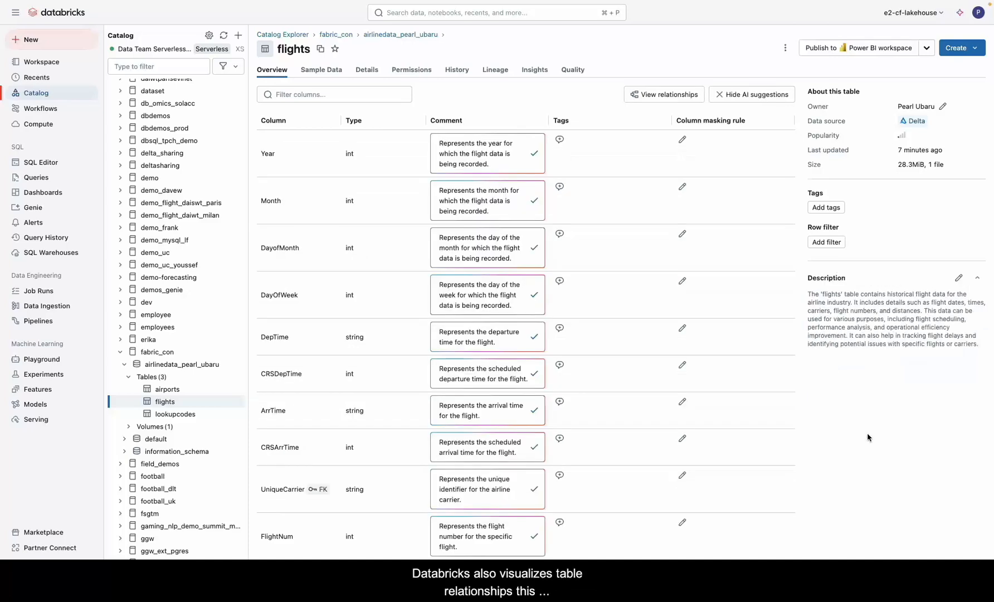
pyautogui.moveTo(711, 211)
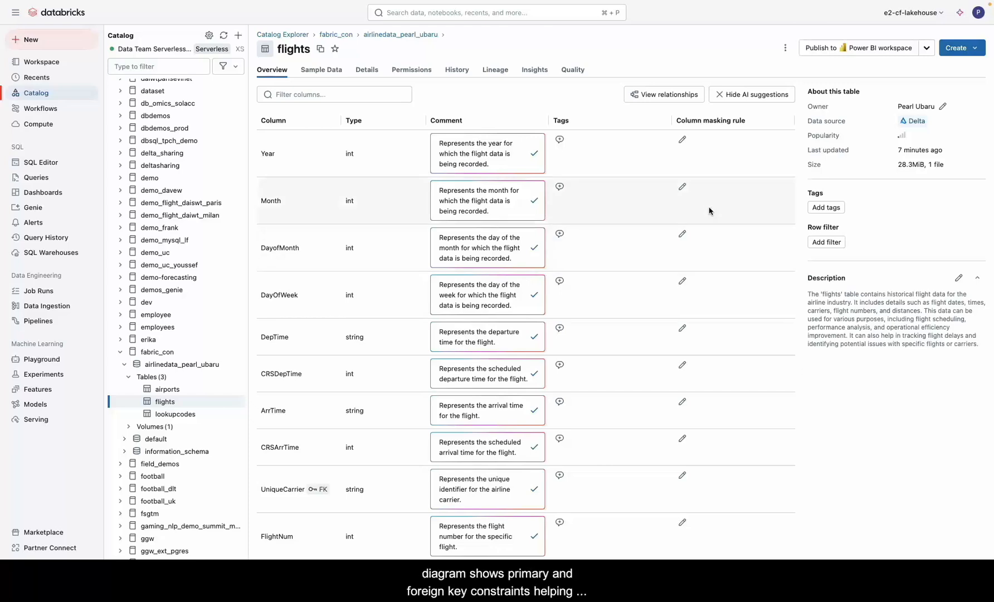
# - Show the flights relationship diagram with all columns of airports and lookupcodes
pyautogui.click(664, 95)
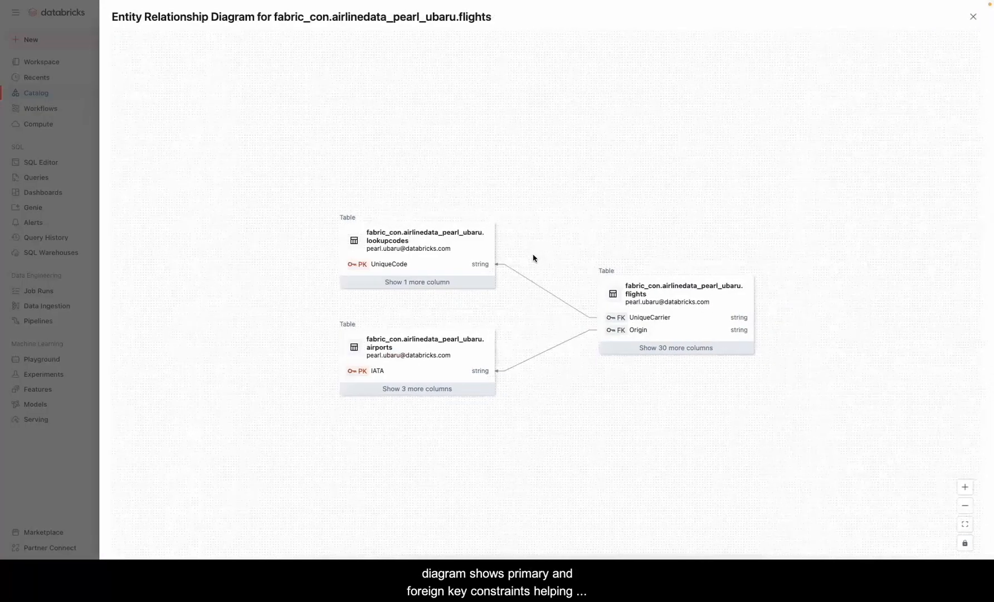
pyautogui.click(417, 282)
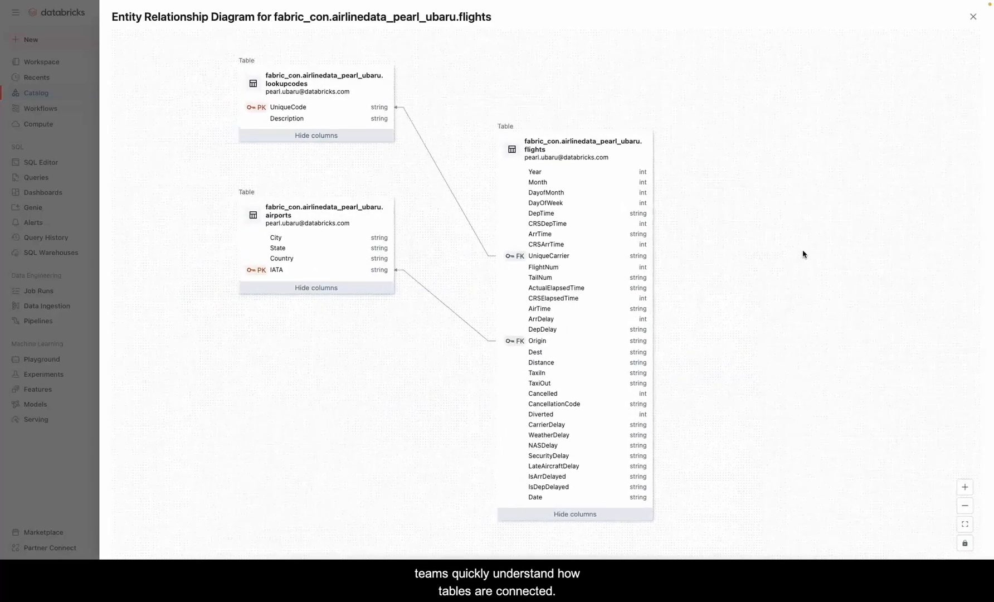
pyautogui.moveTo(854, 204)
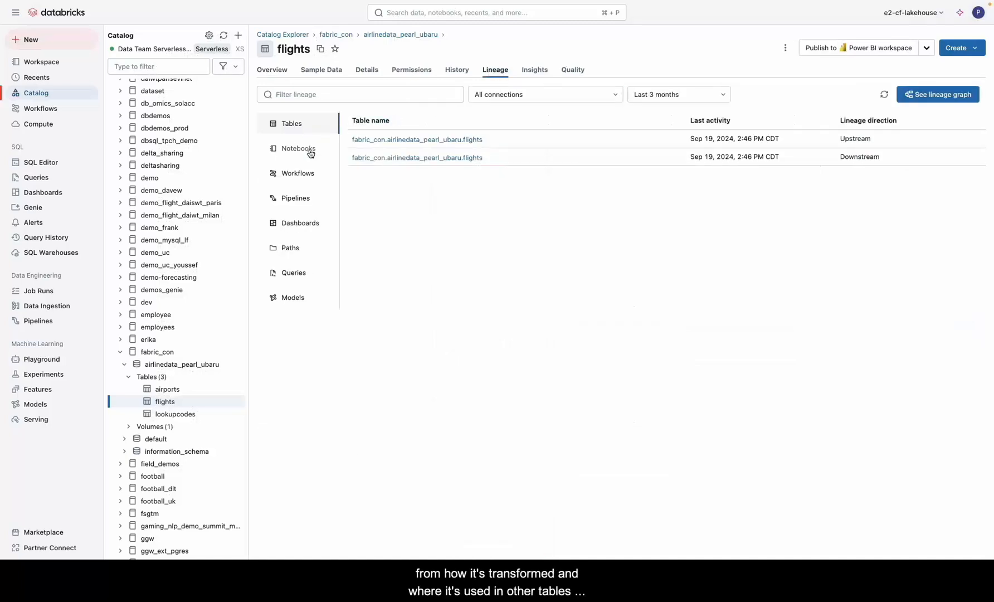
# - Review flights lineage for workflows, queries (Flights_View) and models
pyautogui.click(297, 174)
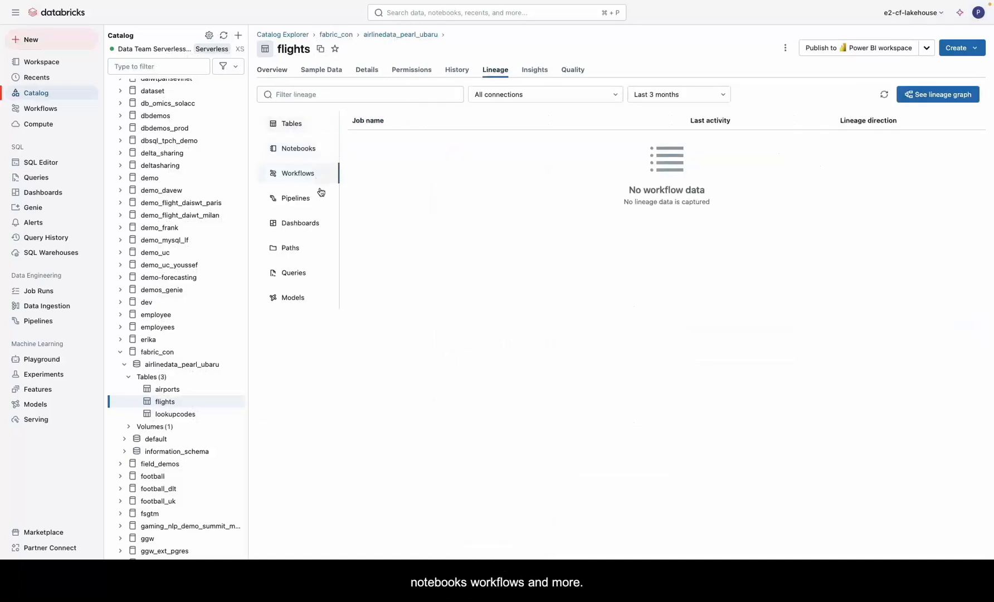
pyautogui.click(292, 272)
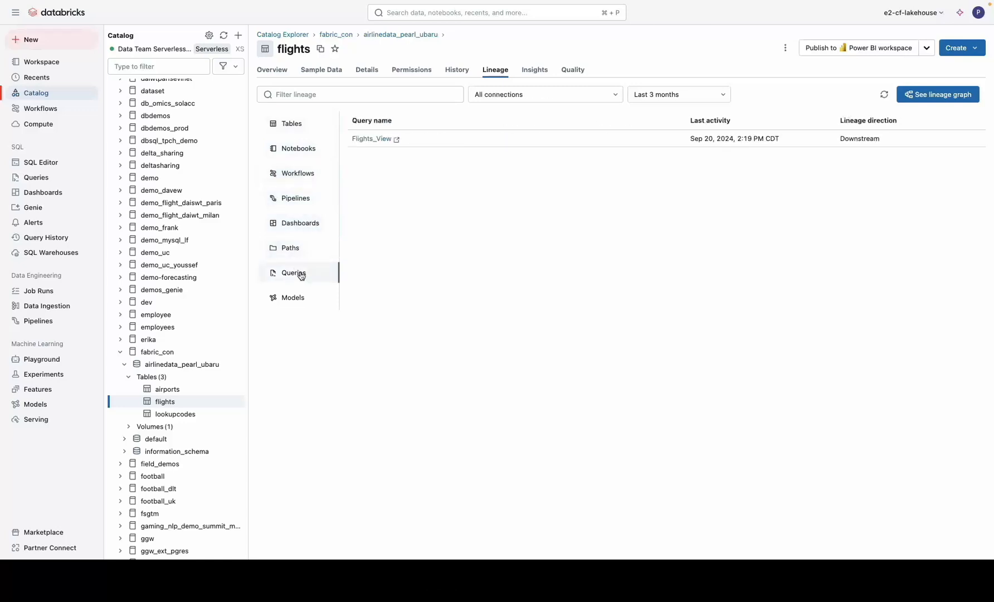
pyautogui.click(293, 298)
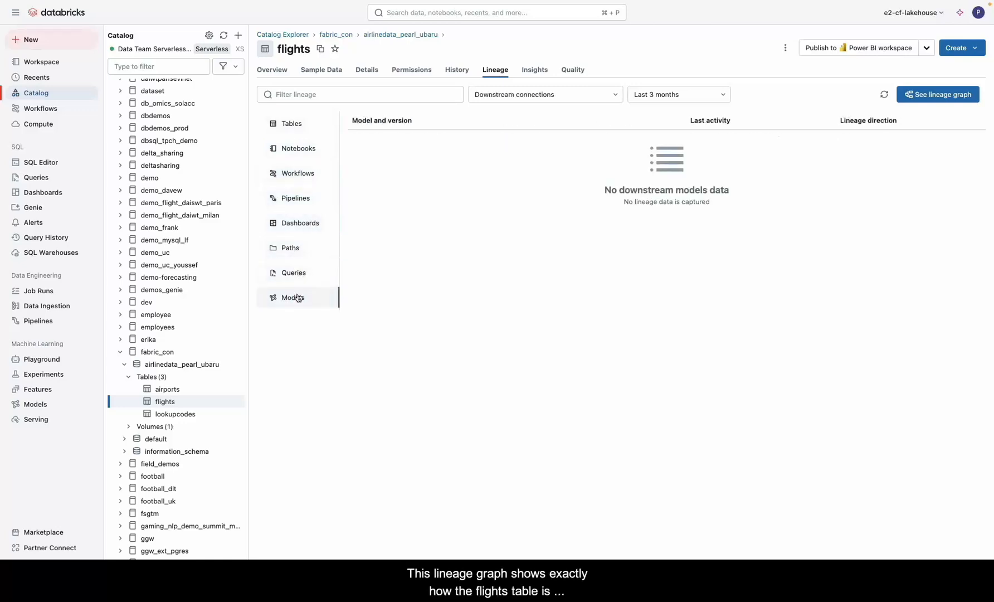
pyautogui.moveTo(388, 287)
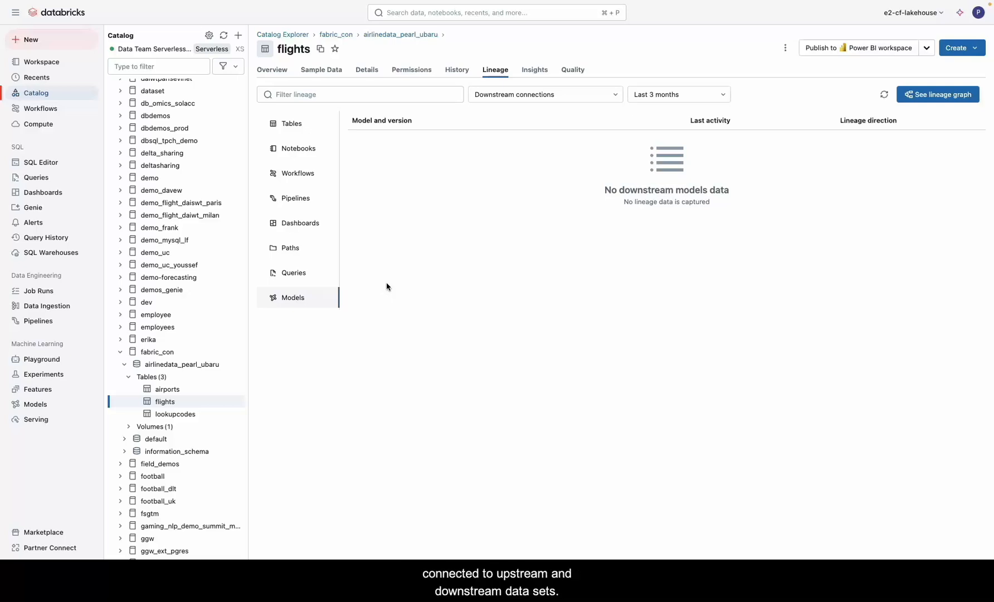
pyautogui.click(938, 94)
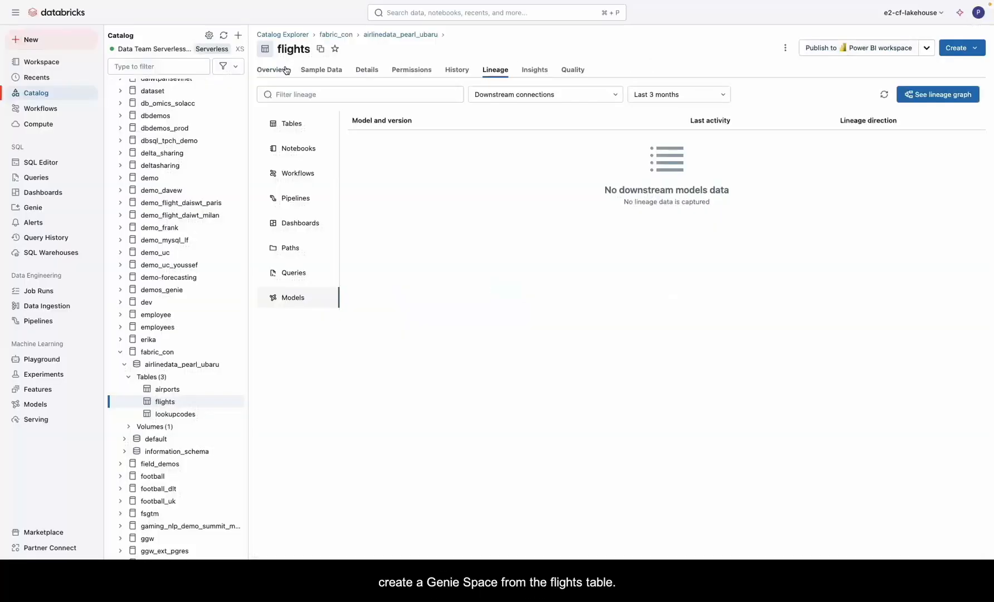
# - Create a Genie space titled 'Airline Data', described as analyzing flights from different airlines
pyautogui.click(975, 47)
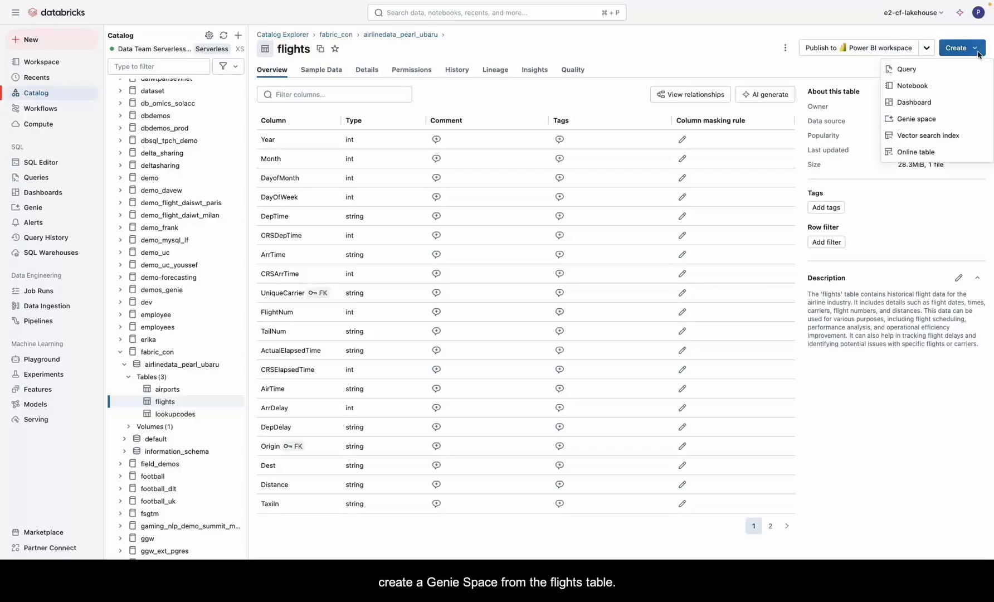
pyautogui.click(917, 119)
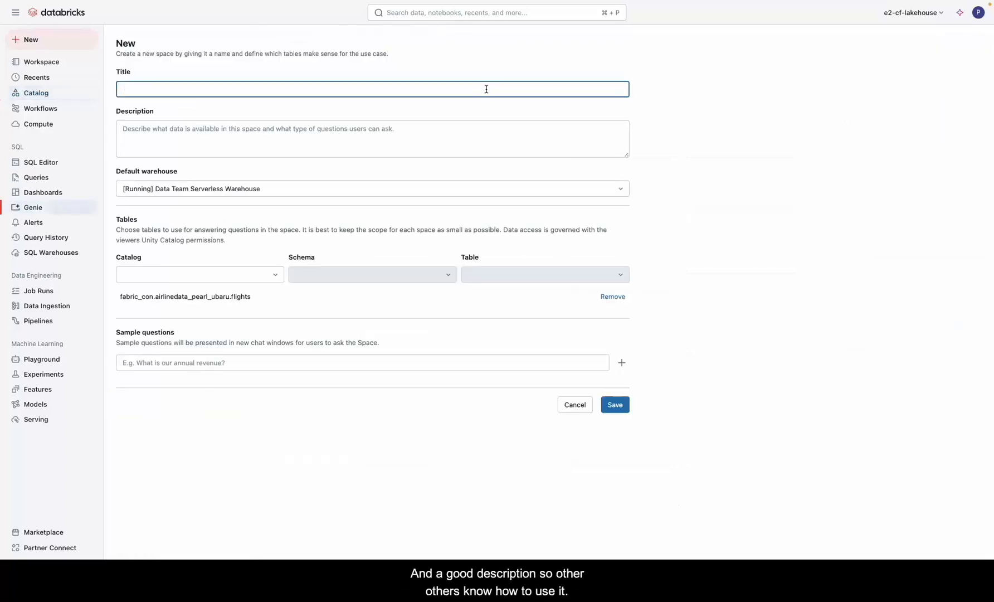
pyautogui.write('Airline Data')
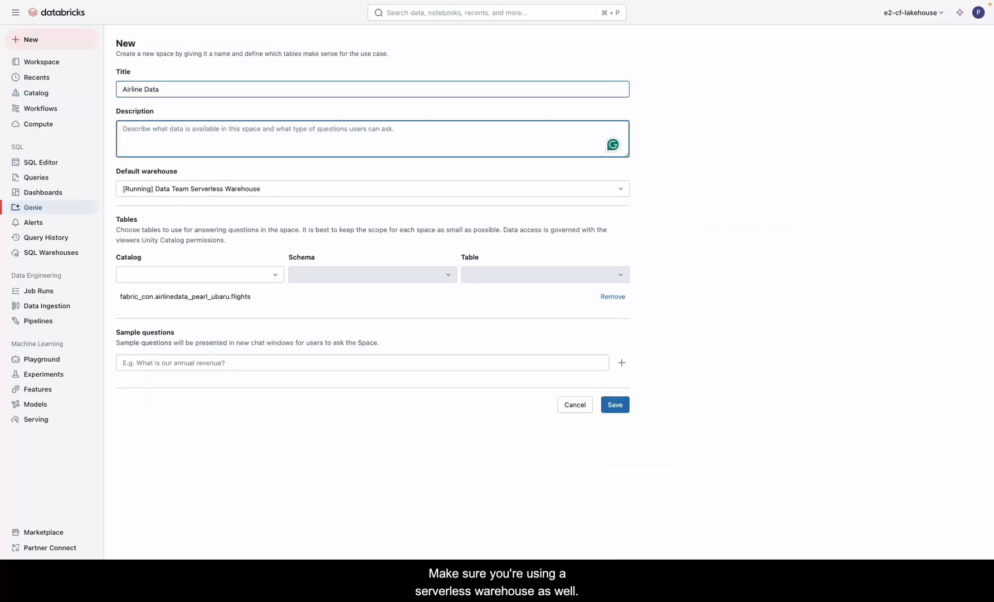
pyautogui.write('Th')
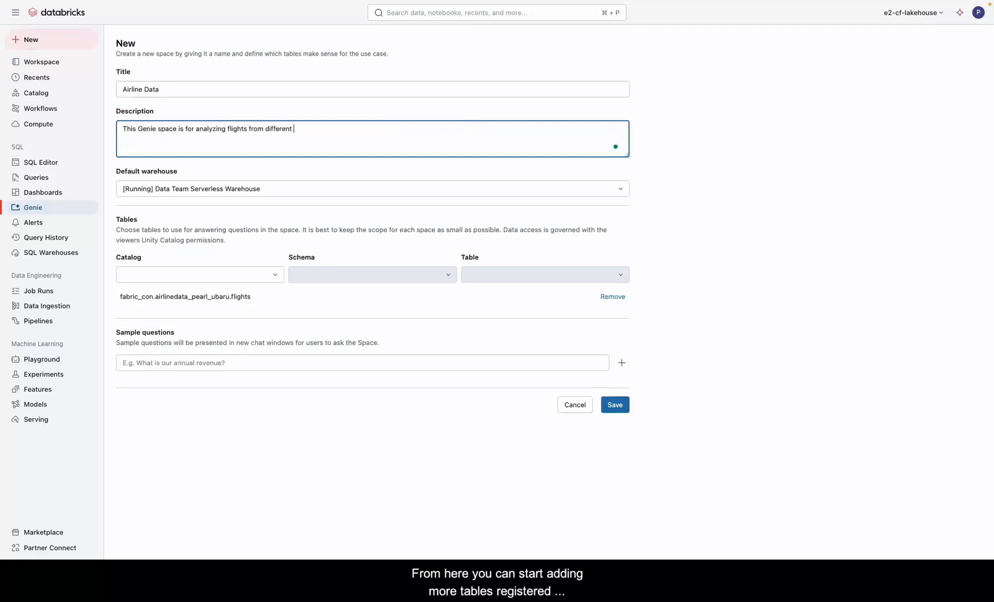
pyautogui.write('airlines')
pyautogui.write('fabr')
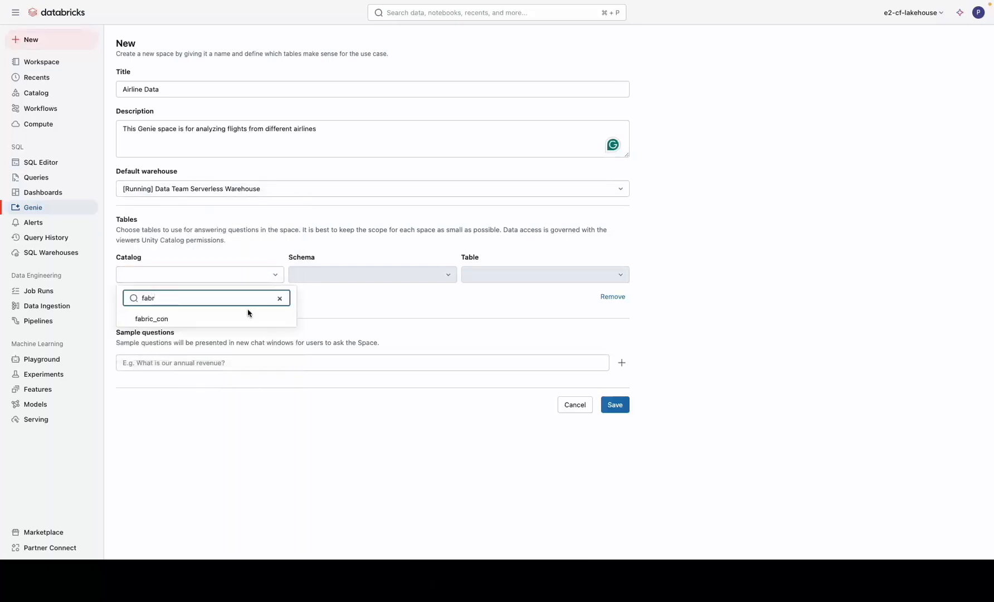
# - Add the fabric_con airports and lookupcodes tables to the space and save it
pyautogui.click(544, 274)
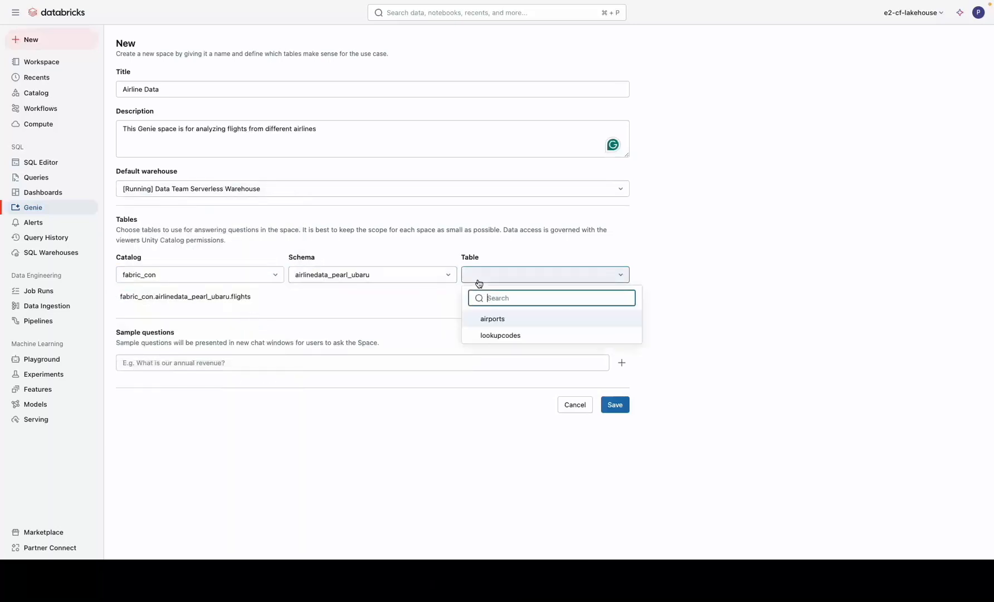
pyautogui.click(500, 336)
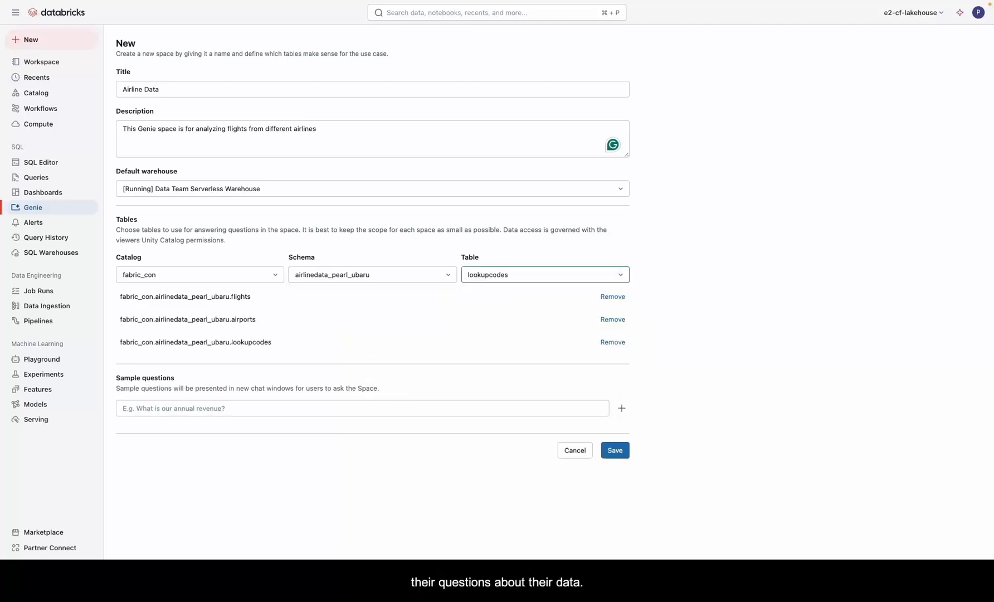
pyautogui.click(615, 450)
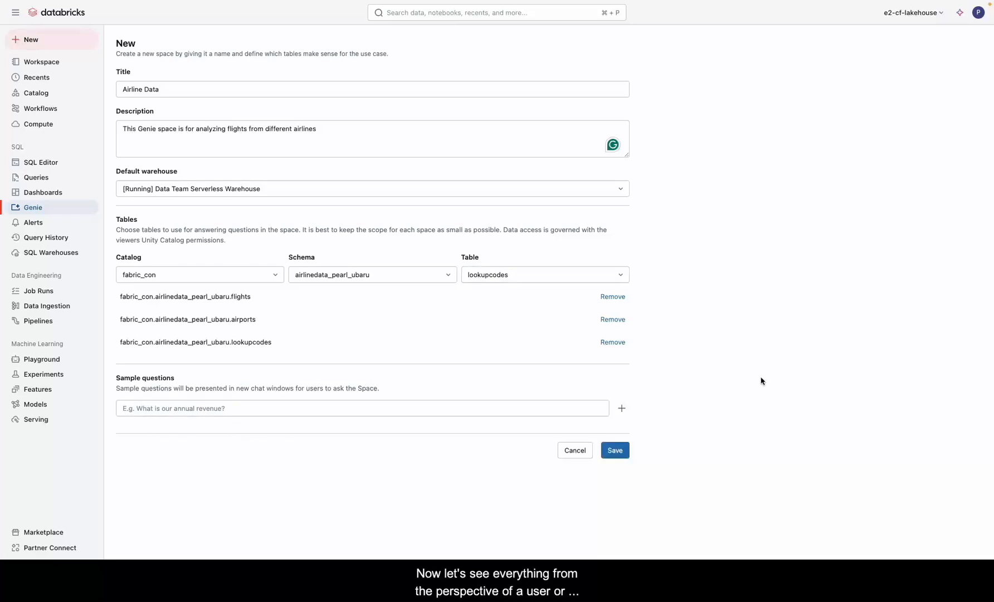
pyautogui.click(615, 450)
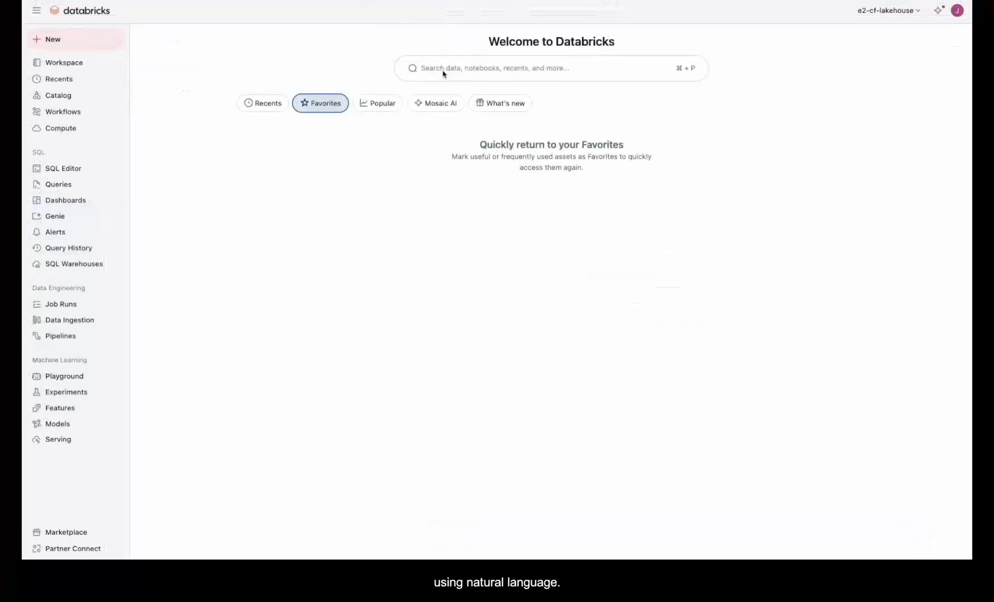
# - Search the workspace for 'show me tables about flights'
pyautogui.write('sho')
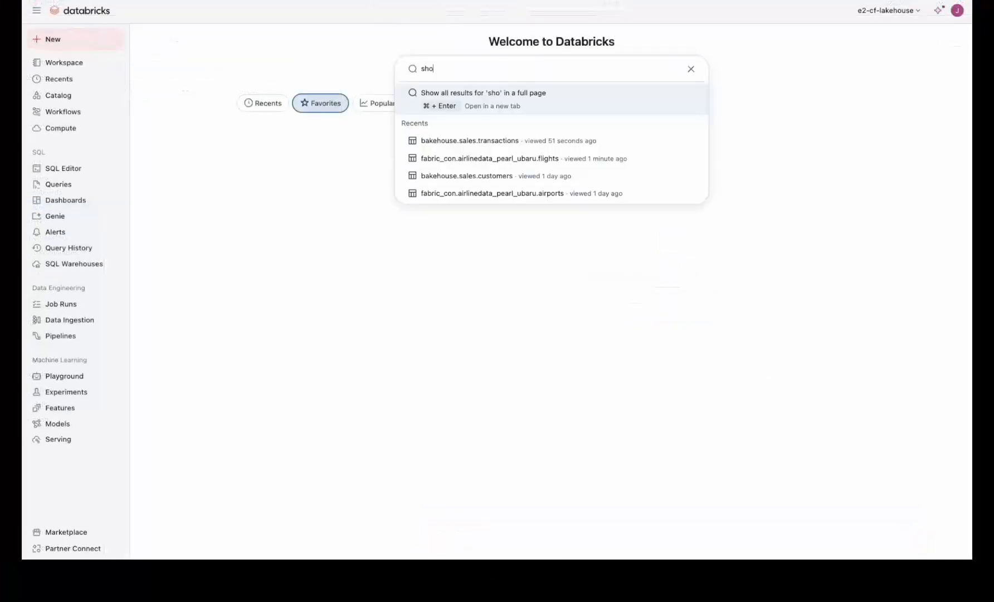
pyautogui.write('show me tables about flig')
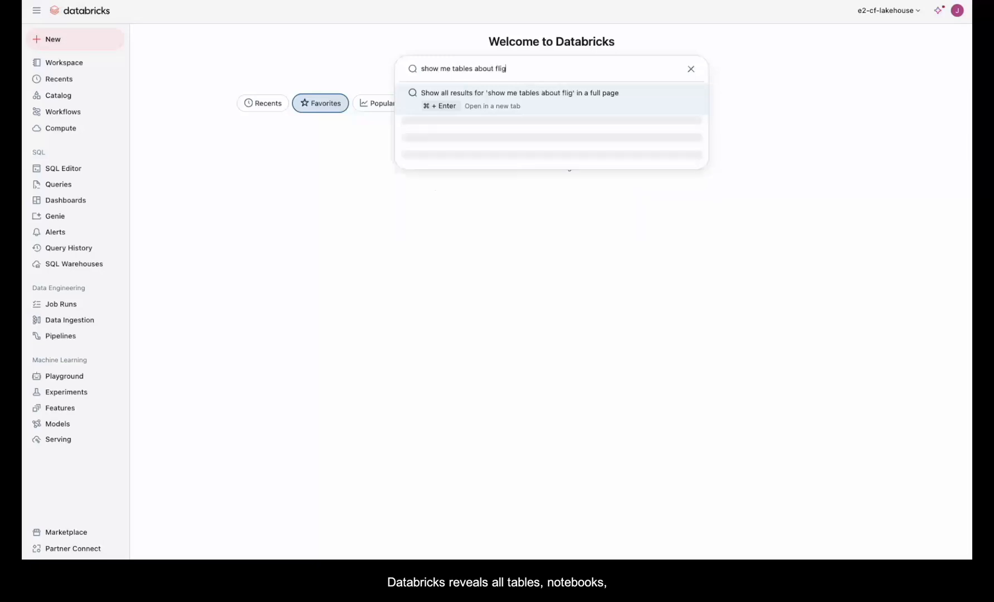
pyautogui.press('Enter')
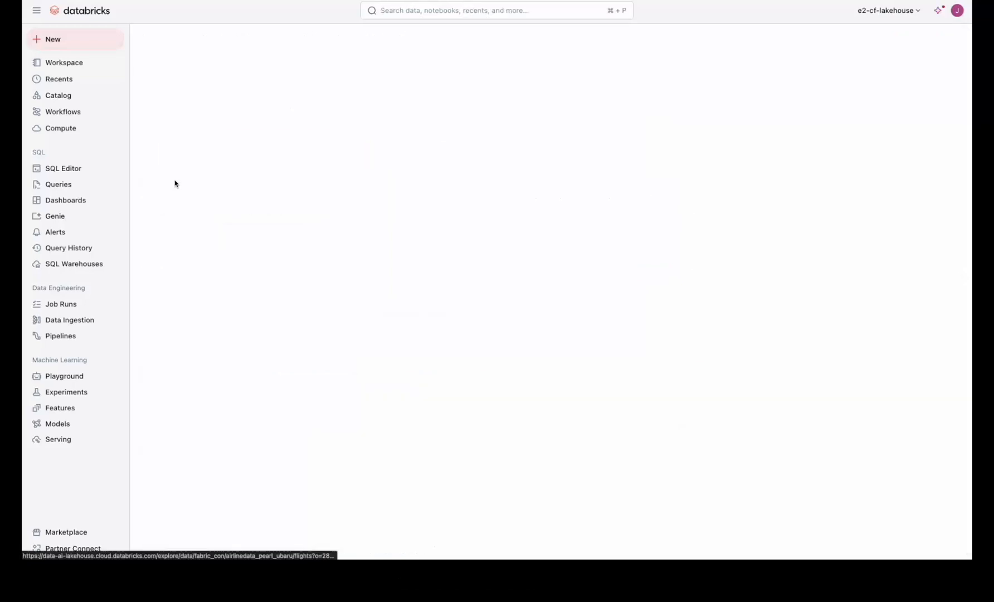
# - View the flights table's sample rows and expand bakehouse sales tables in the catalog
pyautogui.click(58, 96)
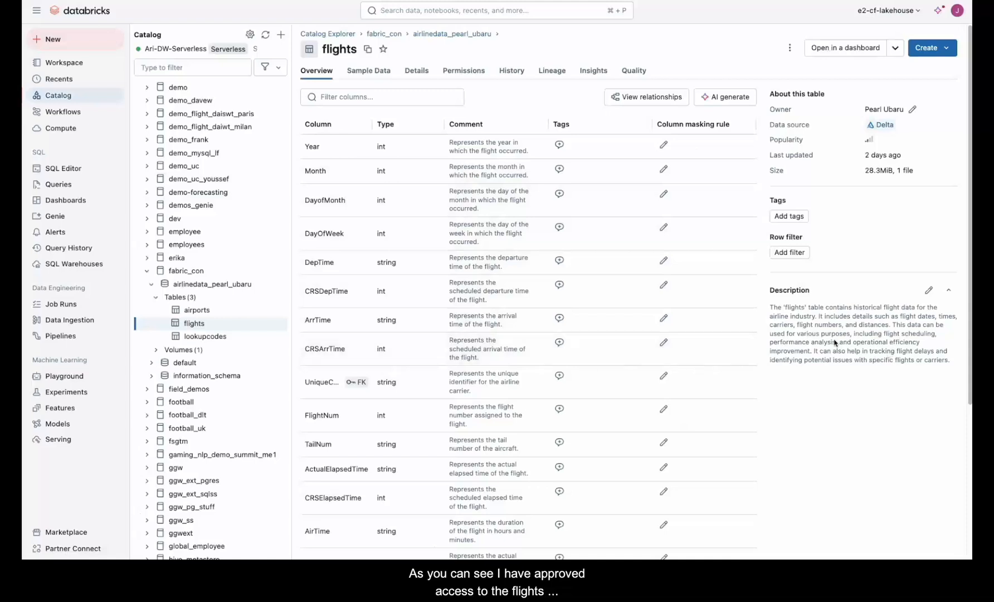
pyautogui.click(368, 70)
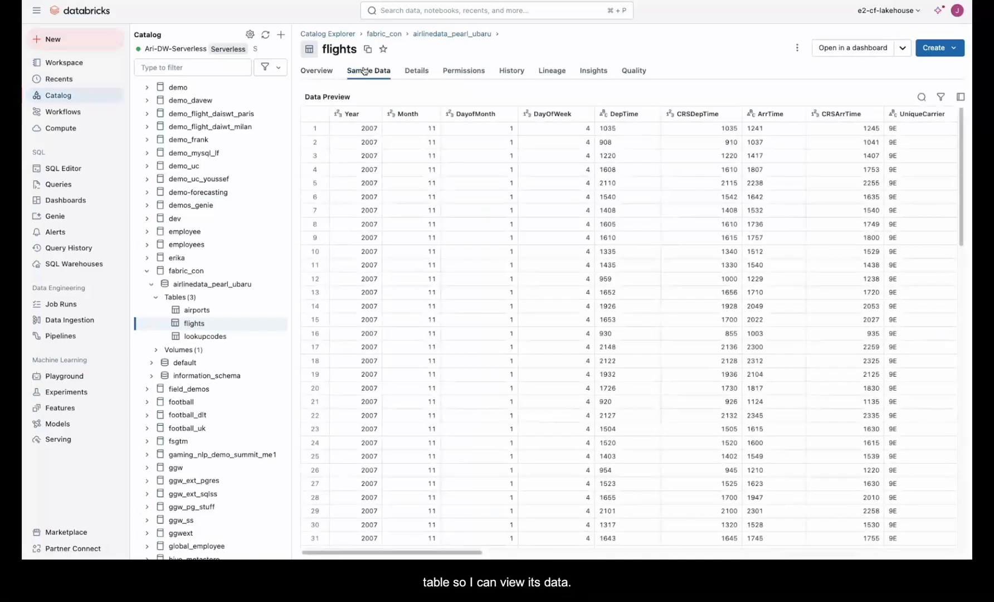
pyautogui.click(355, 183)
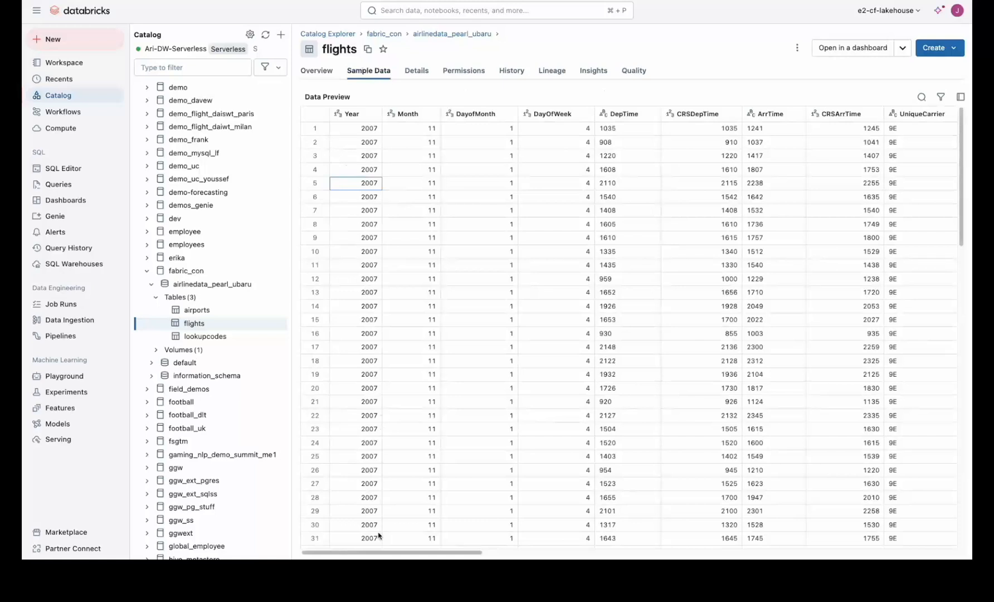
pyautogui.hscroll(3)
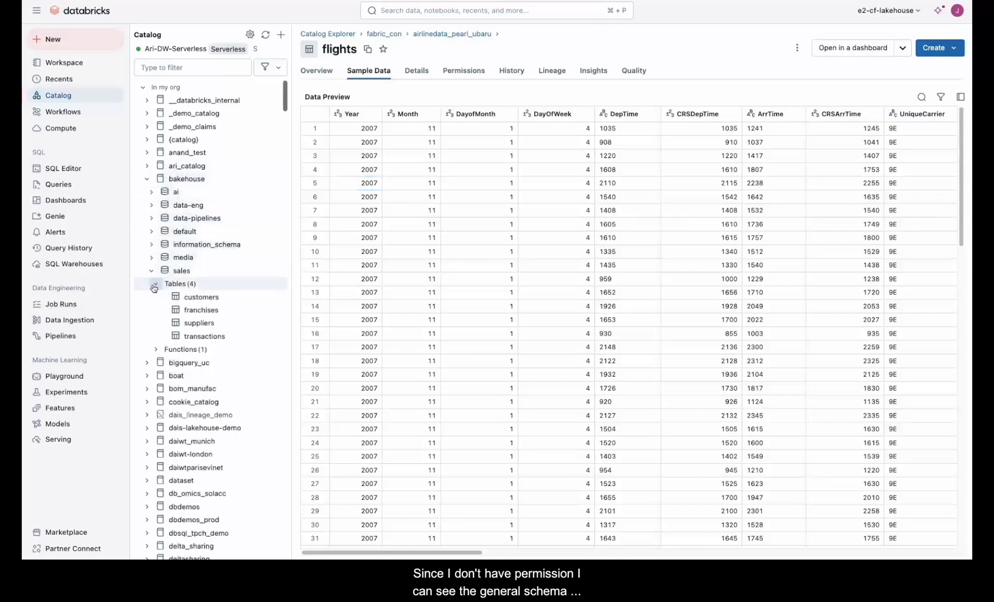
# - Open the bakehouse sales transactions table and try its Sample Data preview
pyautogui.click(205, 337)
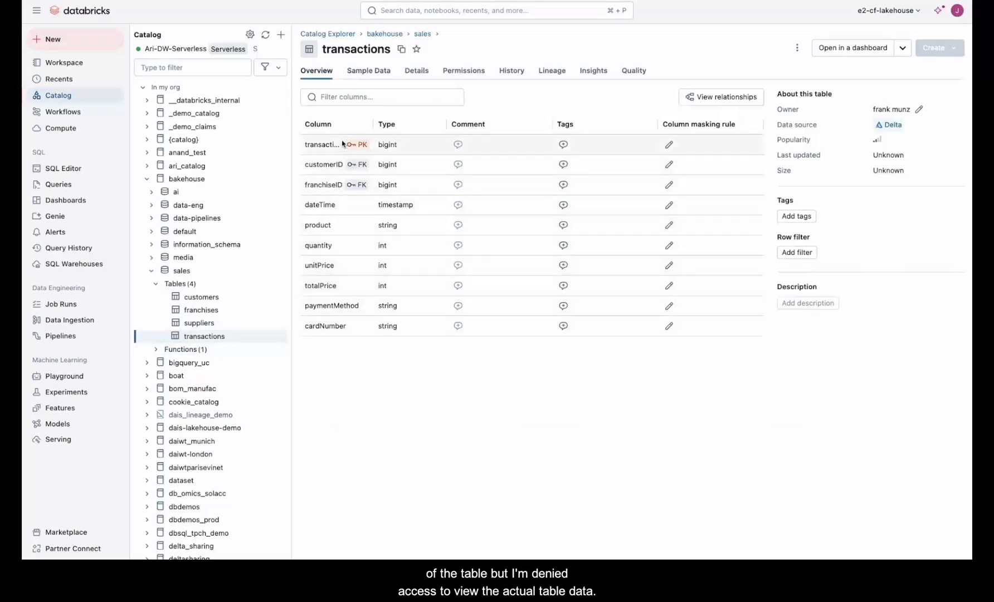
pyautogui.click(369, 70)
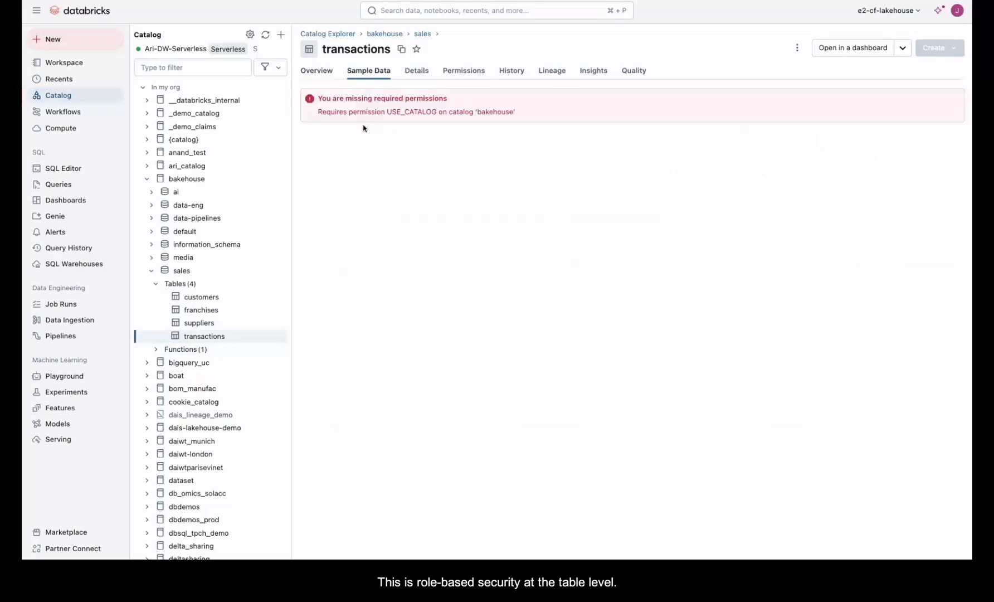
pyautogui.moveTo(499, 134)
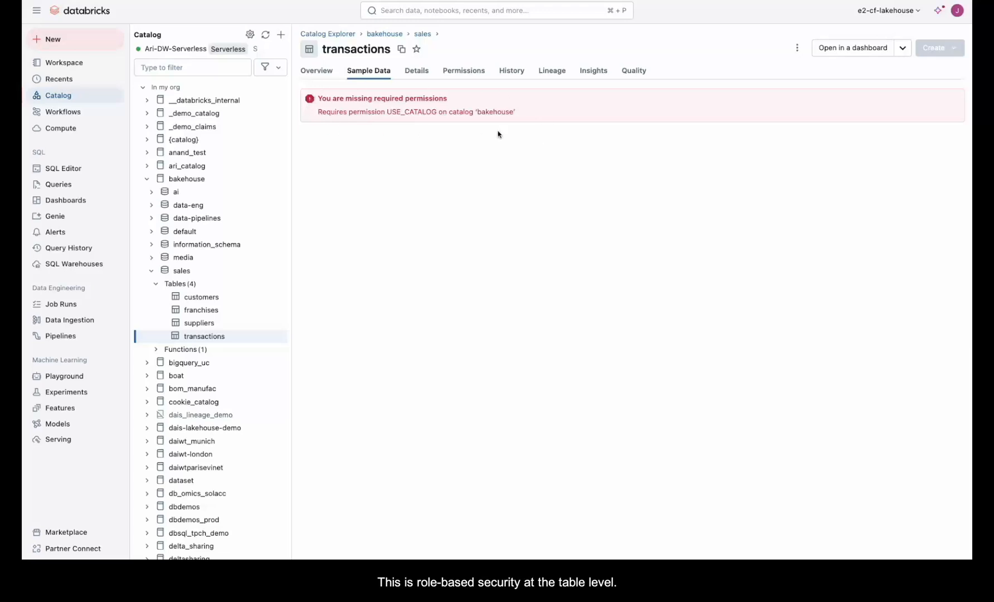
pyautogui.moveTo(55, 216)
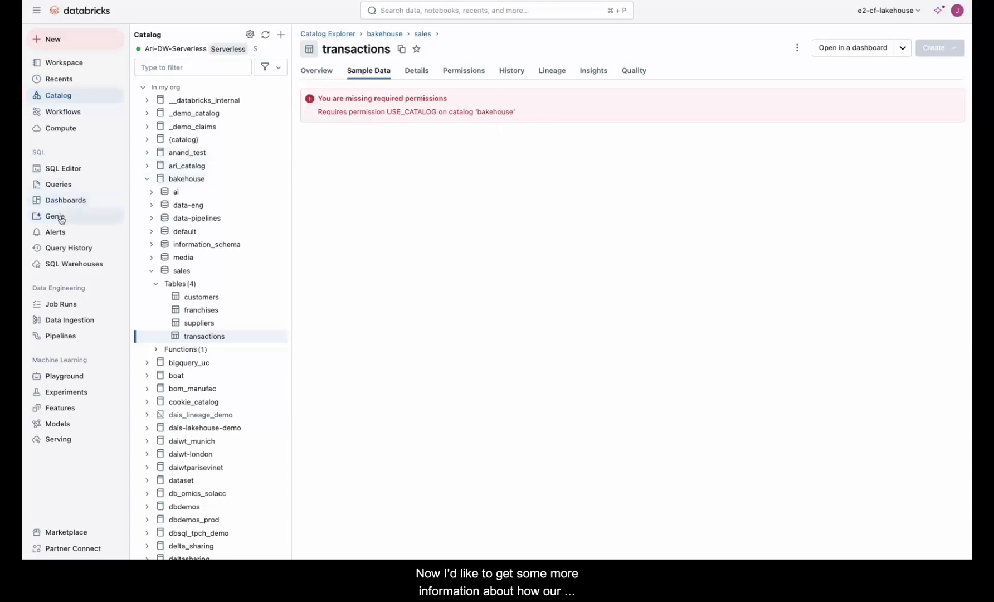
# - Open the Airline Data Genie space and have it explain the data set
pyautogui.click(54, 216)
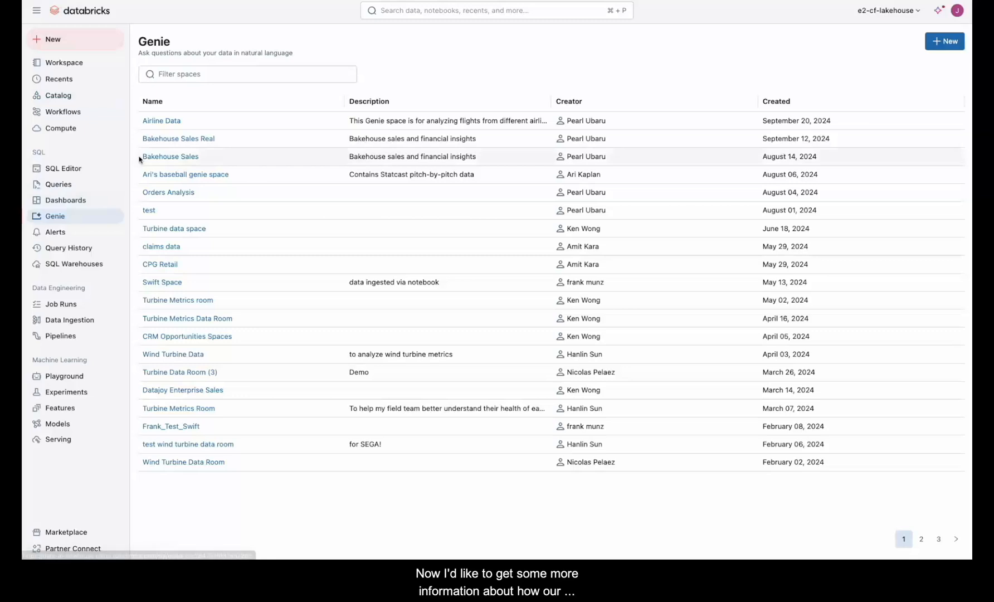
pyautogui.click(161, 120)
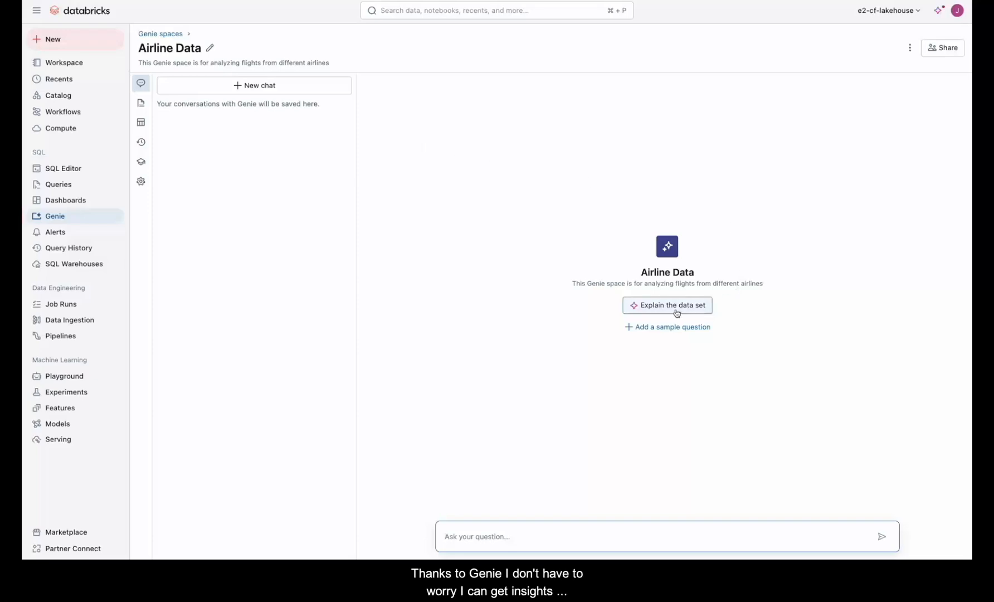
pyautogui.click(881, 535)
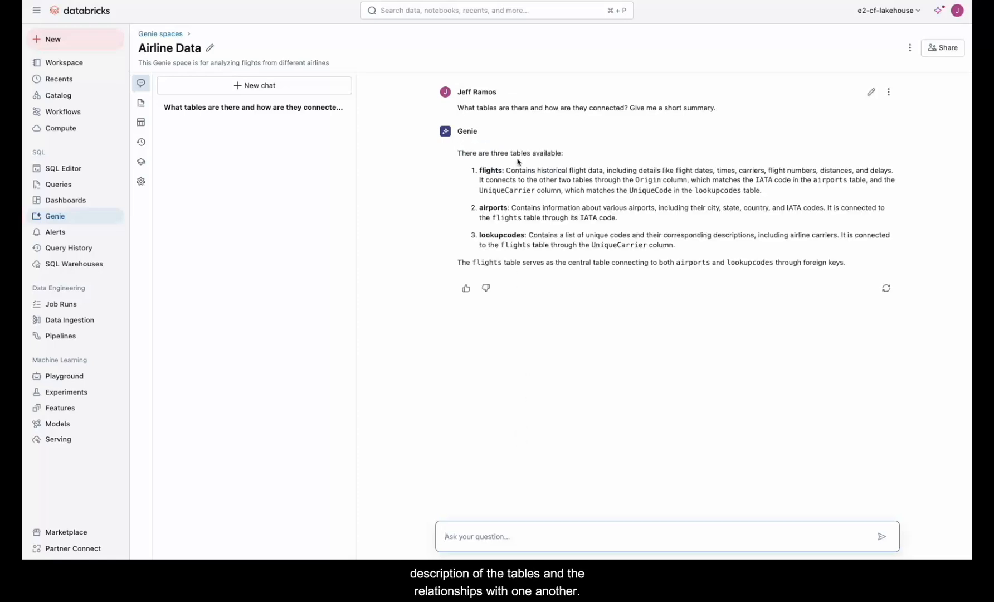
pyautogui.doubleClick(493, 208)
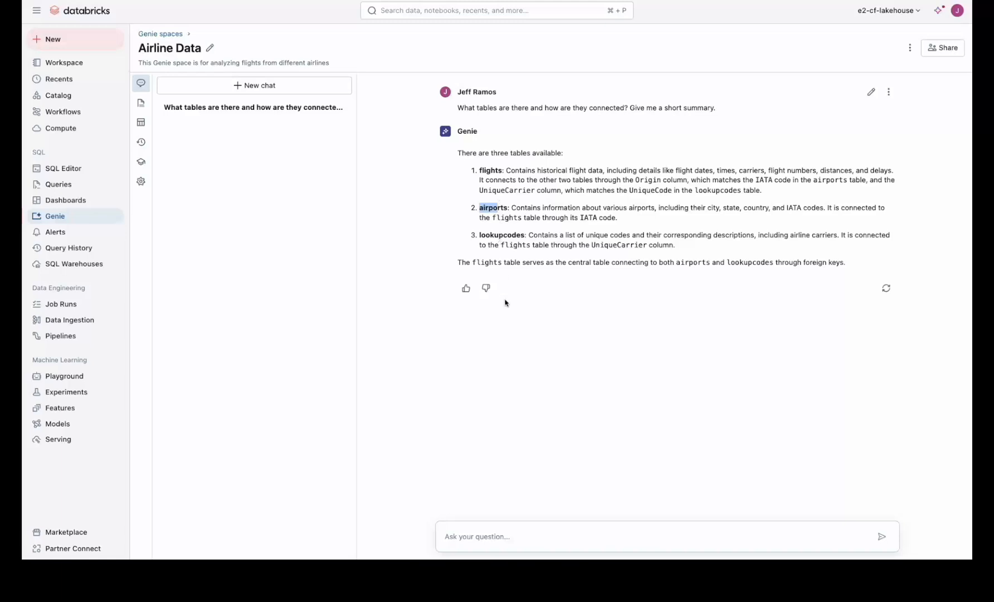
pyautogui.click(498, 536)
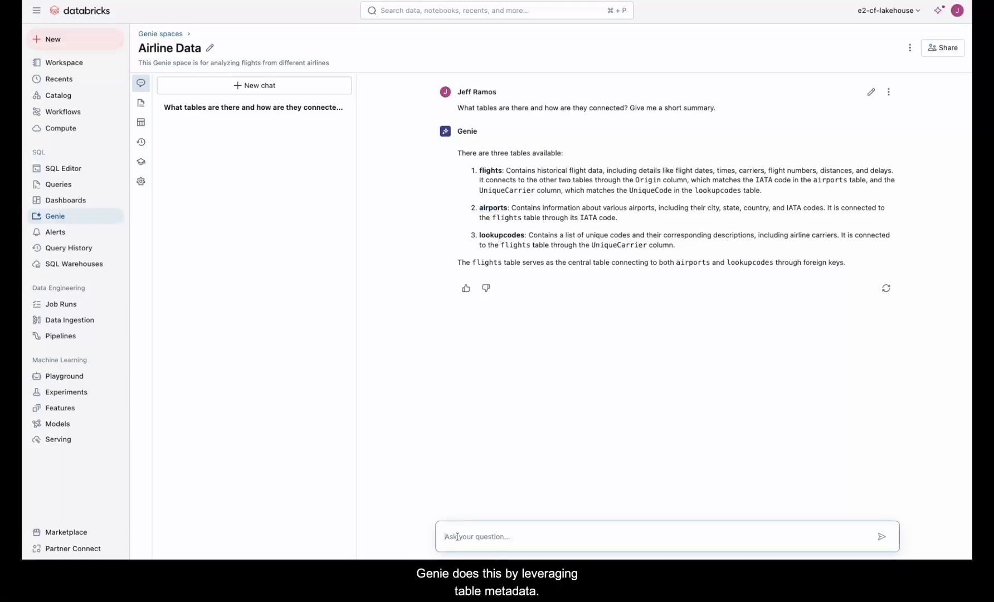
# - Ask Genie which airlines are most delayed, top 5 by average delay, and review the answer
pyautogui.write('Which airlines are delayed the most? Give me the top 5 by average delay')
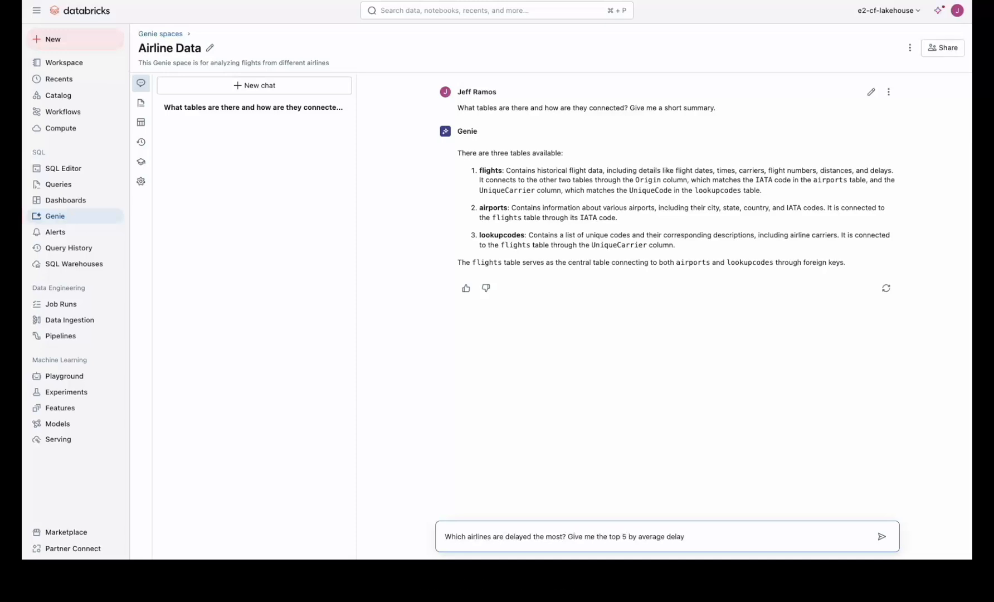
pyautogui.click(882, 536)
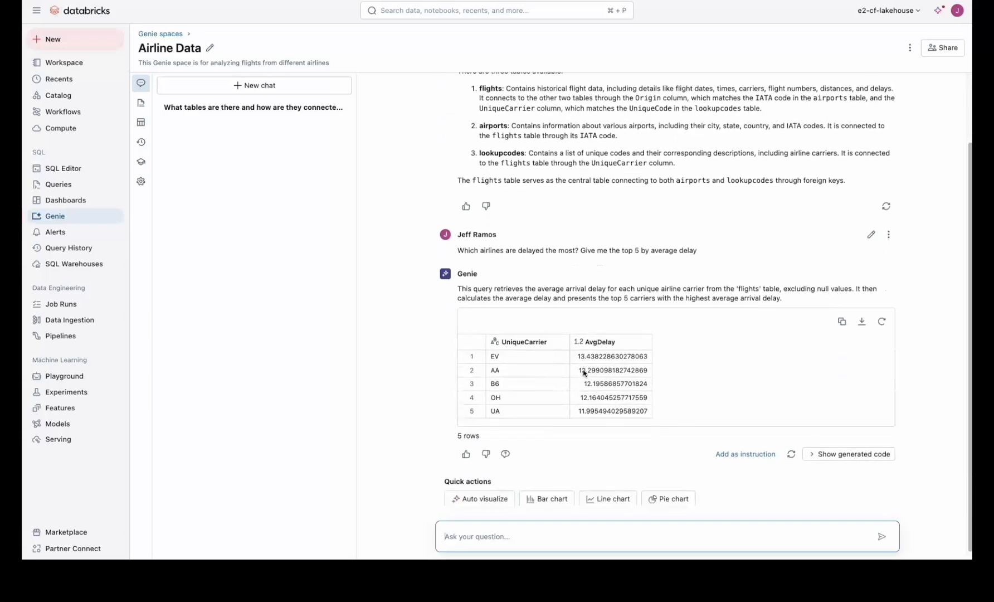
pyautogui.scroll(-3)
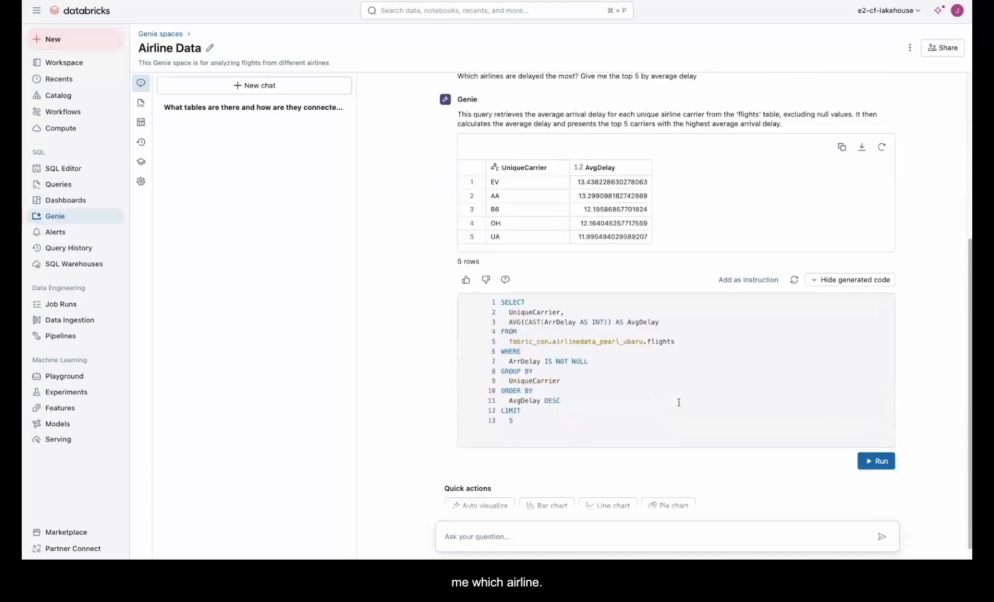
pyautogui.scroll(-3)
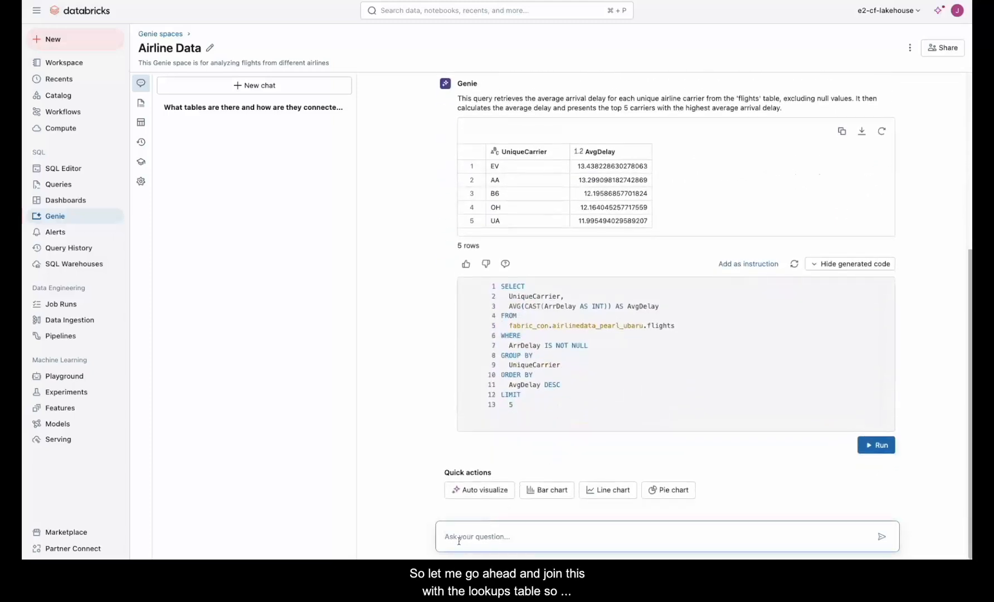
# - Ask Genie to join the lookup code table to show actual airline names
pyautogui.write('Now')
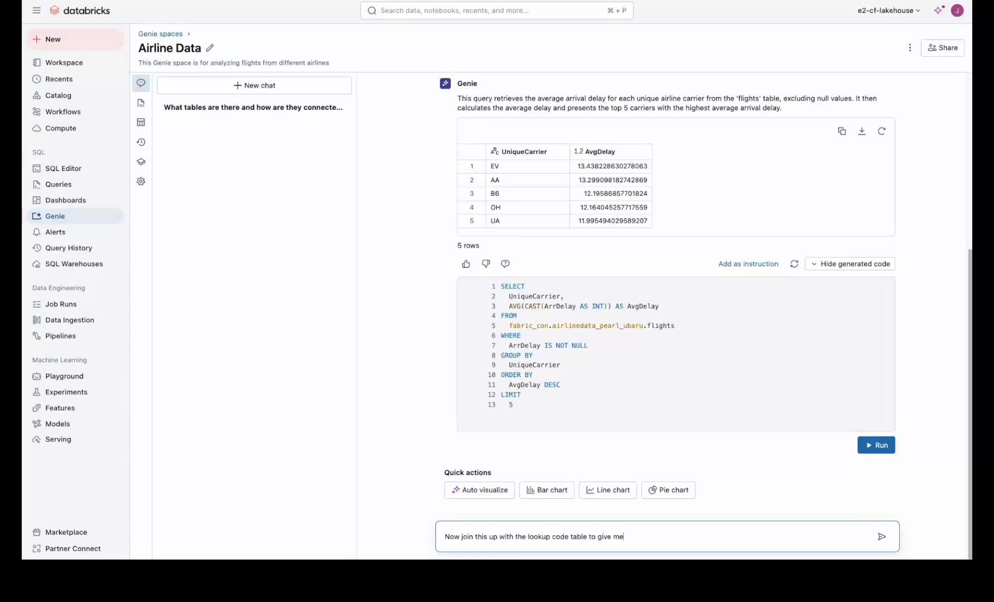
pyautogui.click(882, 537)
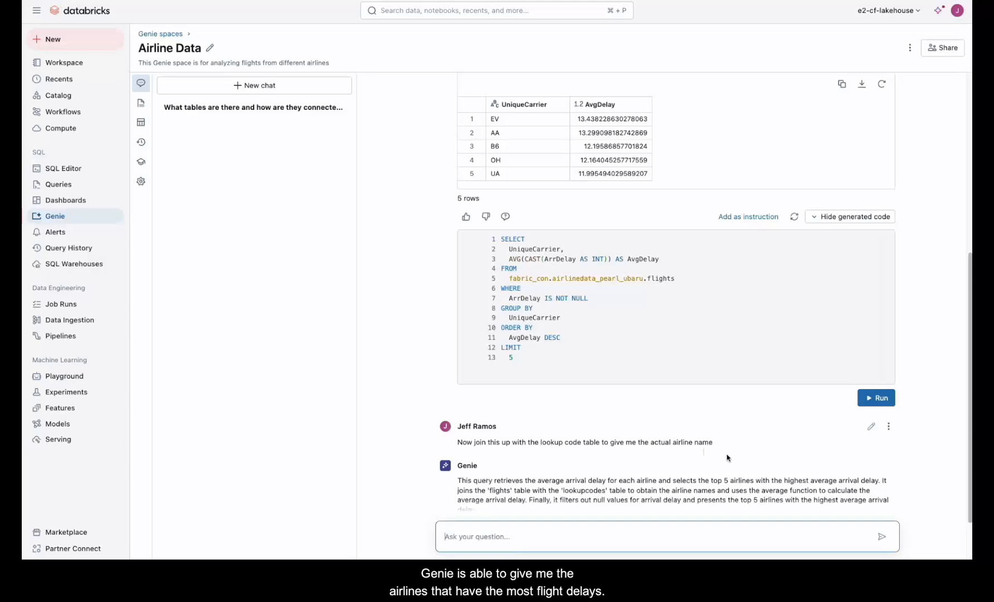
pyautogui.scroll(-3)
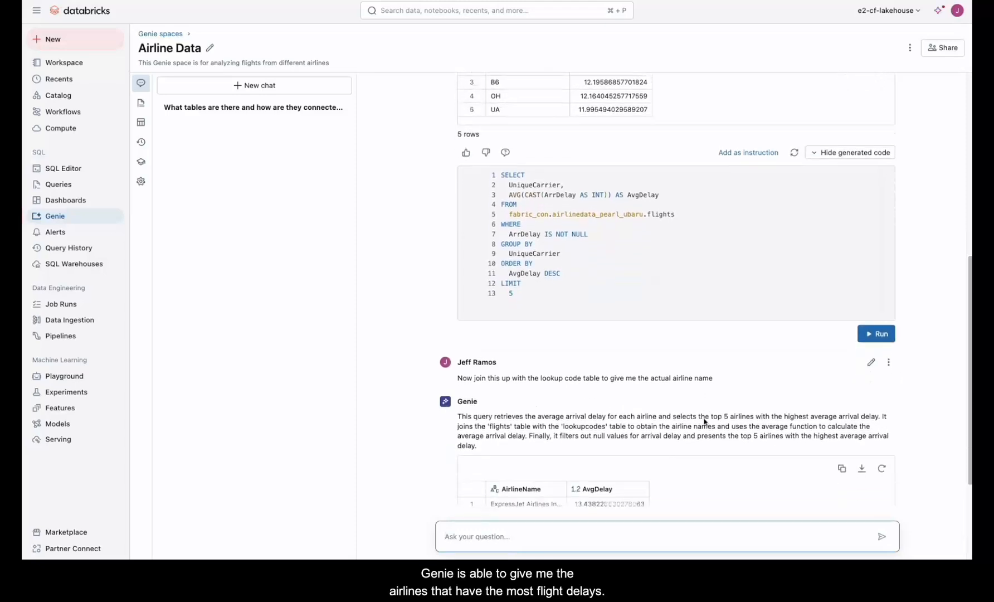
pyautogui.scroll(-3)
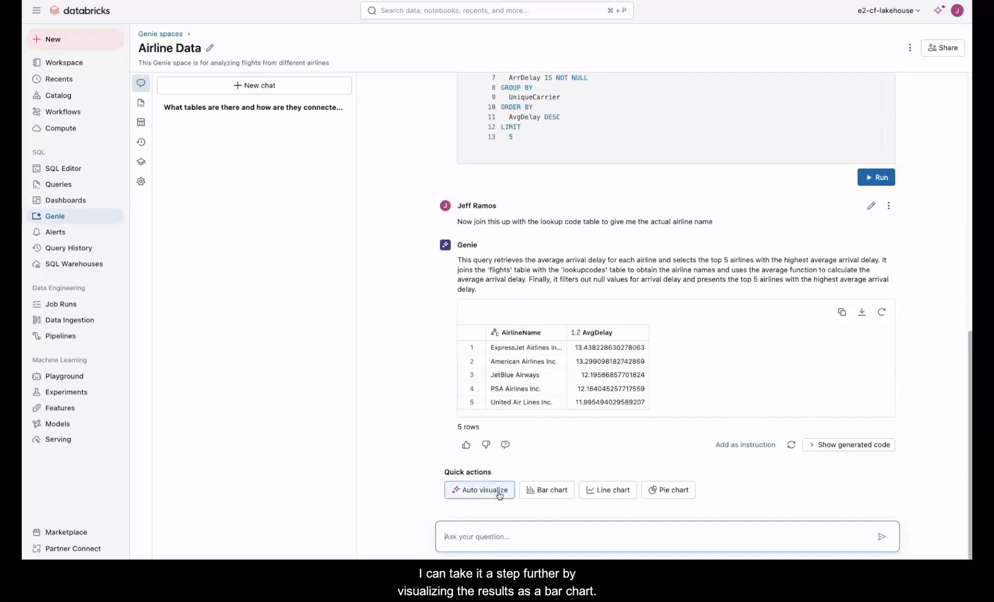
# - Auto-visualize the delays and request a bar chart sorted most to least delayed
pyautogui.click(479, 490)
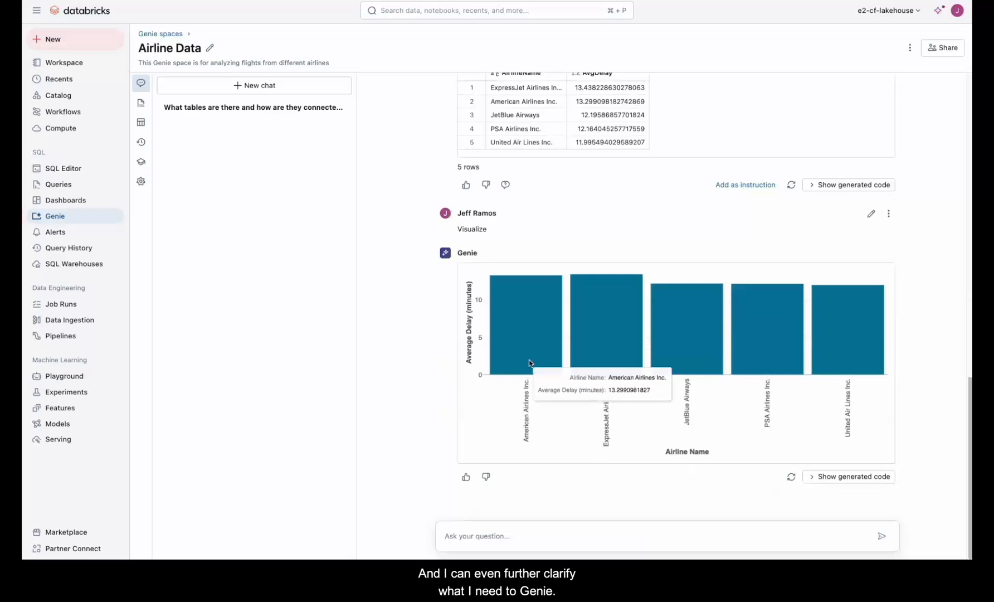
pyautogui.write('Now graph this as a bar chart sor')
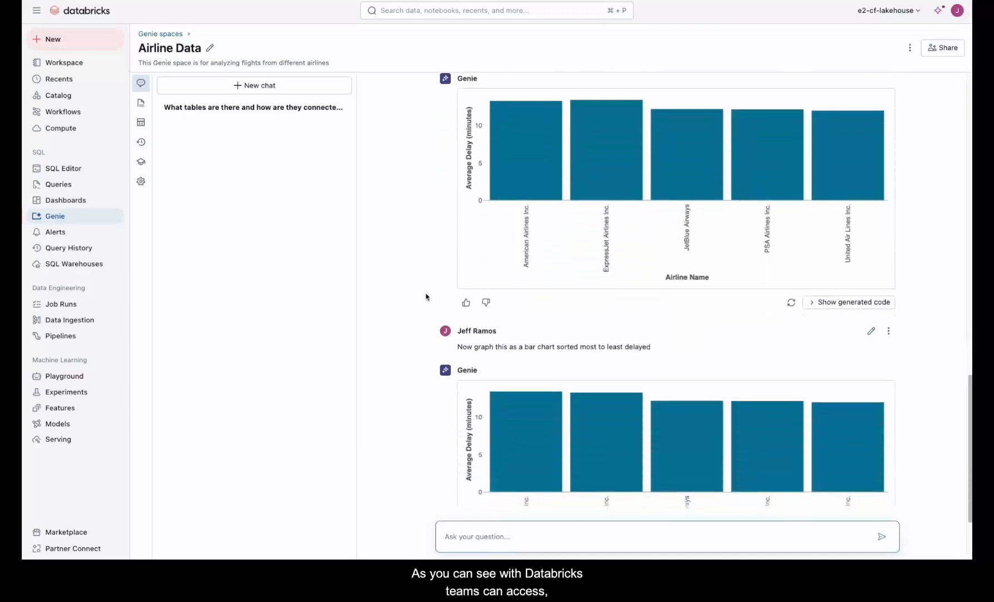
# - Scroll down to the sorted bar chart led by ExpressJet Airlines
pyautogui.scroll(-3)
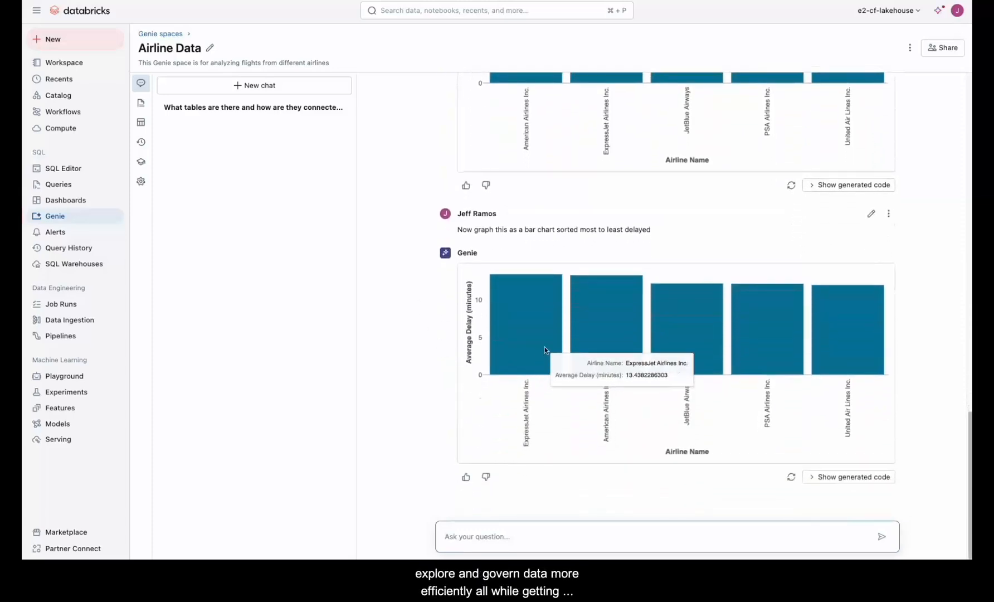
pyautogui.moveTo(597, 348)
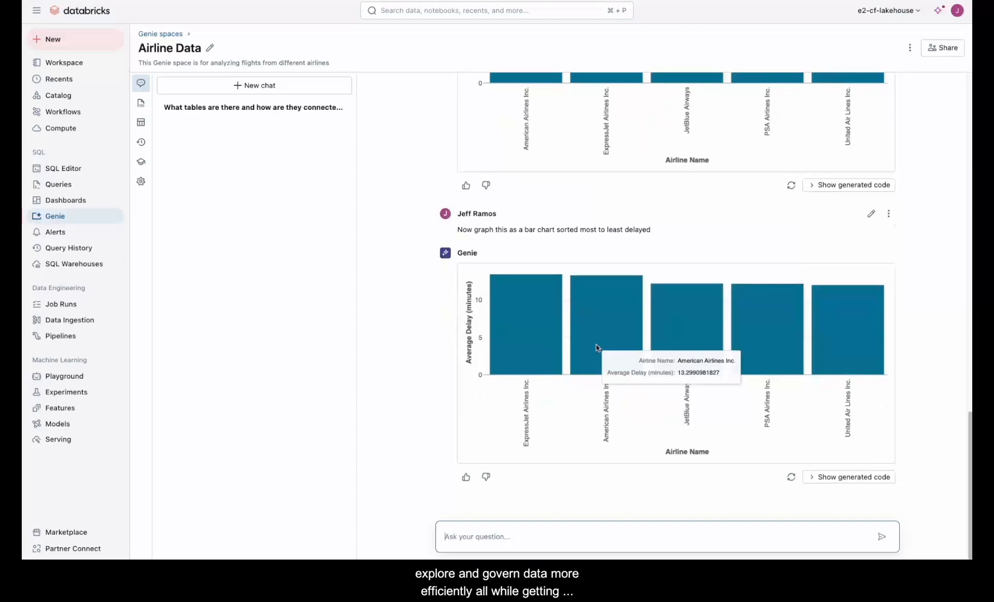